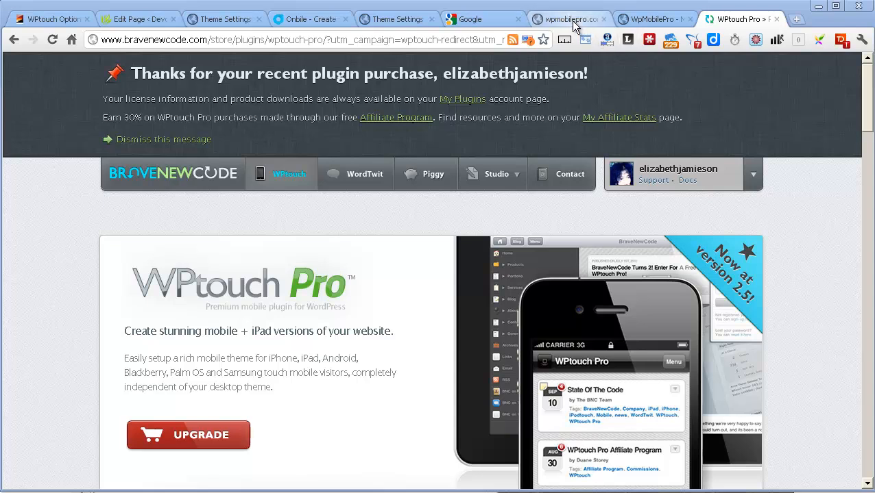
# Glance at the MobileOptimizer plugin site, then bring up the Onbile mobile site manager.
pyautogui.click(567, 19)
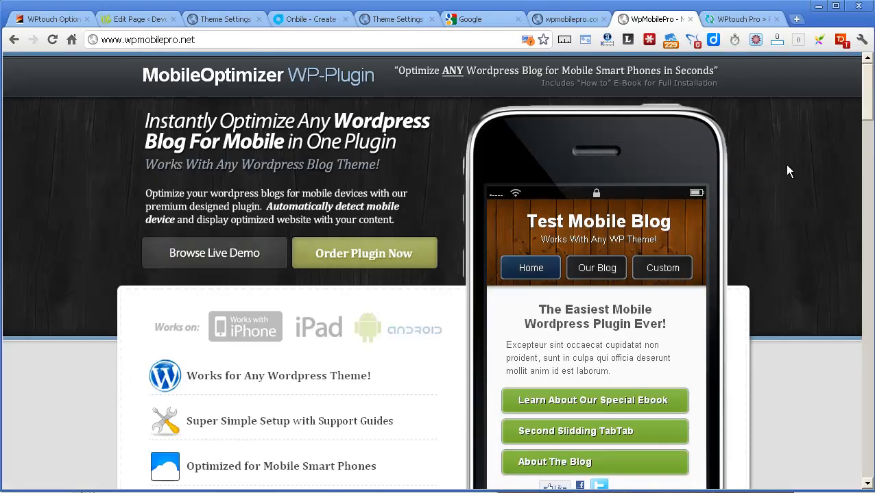
pyautogui.moveTo(728, 135)
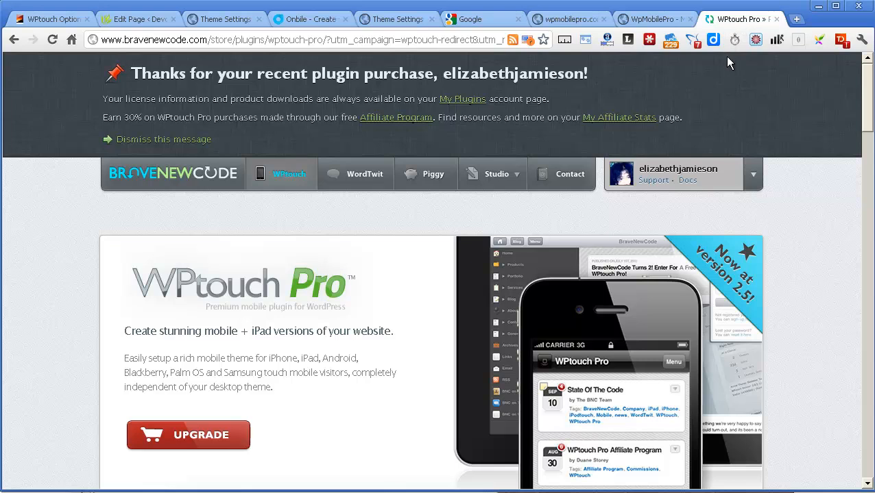
pyautogui.moveTo(735, 105)
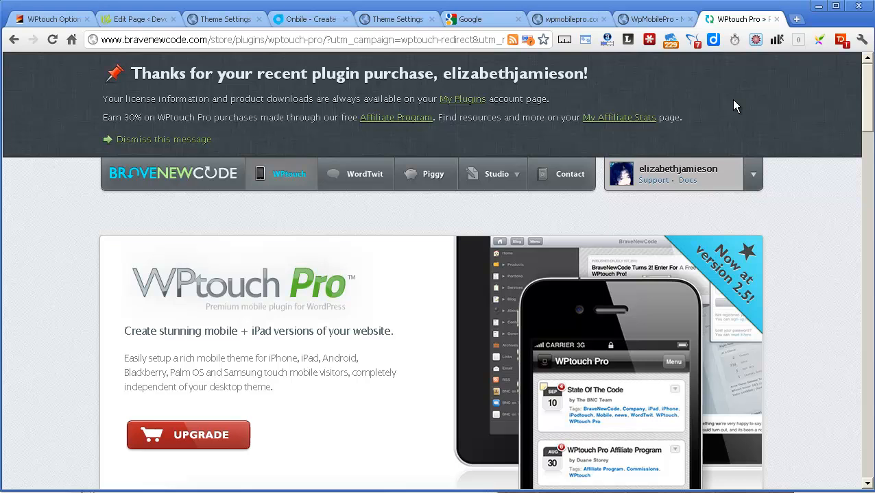
pyautogui.moveTo(636, 108)
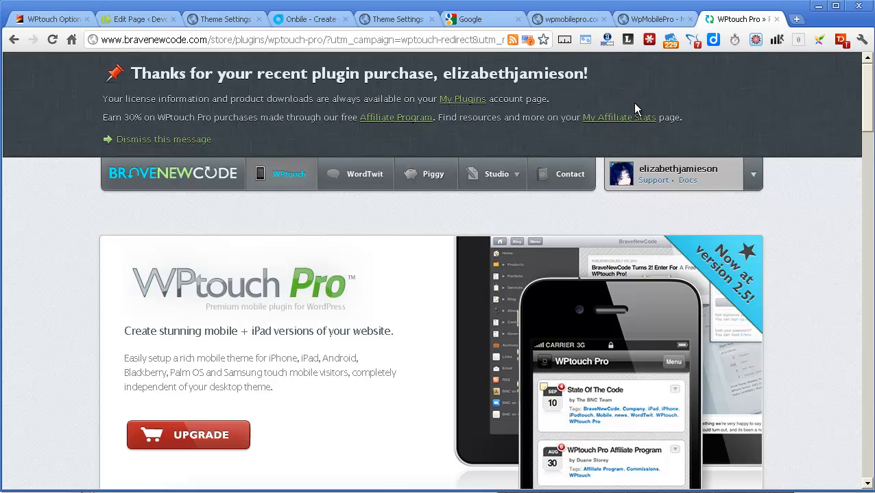
pyautogui.click(305, 19)
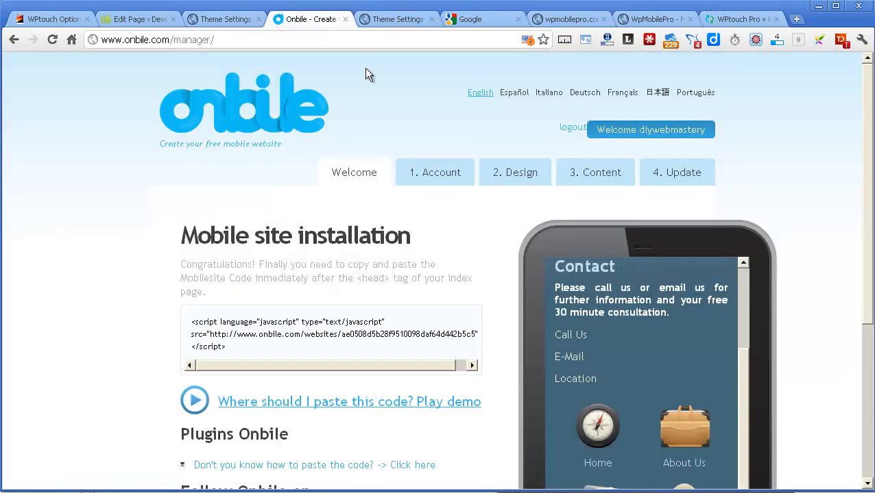
pyautogui.moveTo(221, 170)
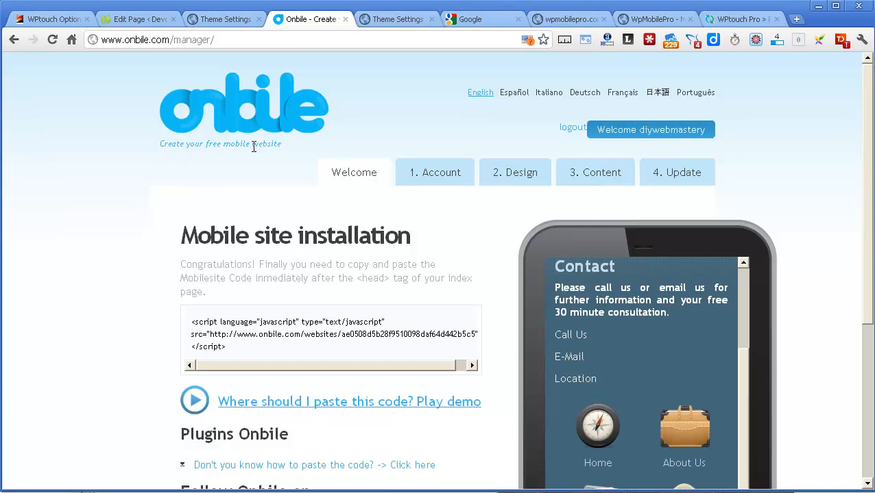
pyautogui.moveTo(311, 161)
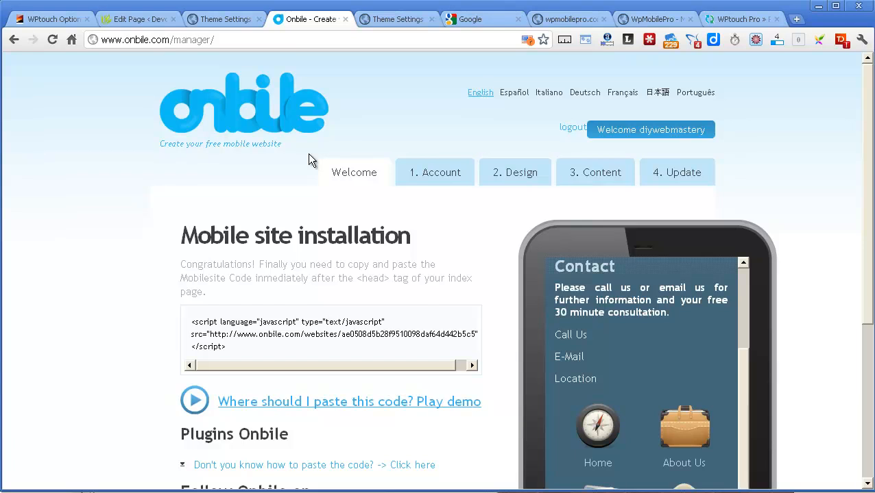
pyautogui.moveTo(821, 410)
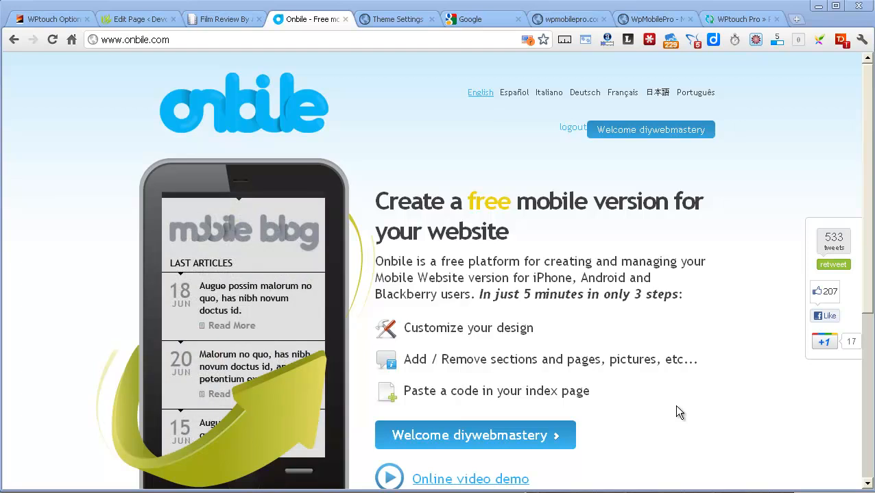
pyautogui.moveTo(653, 378)
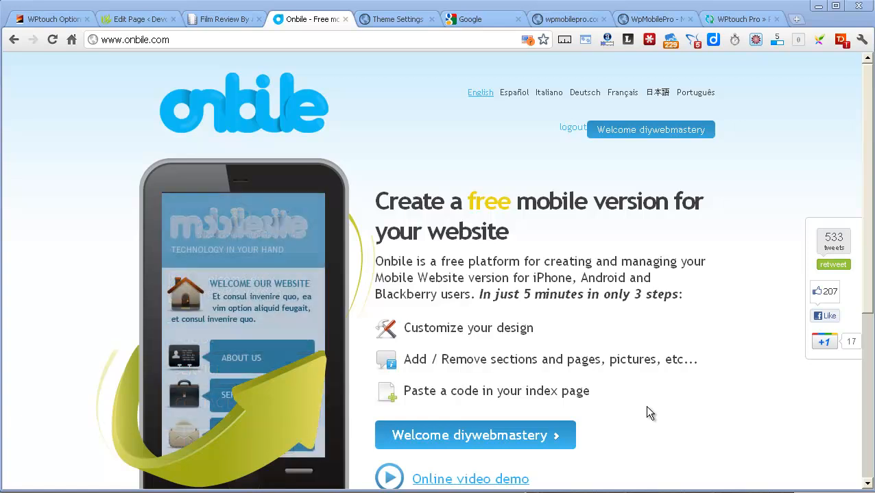
# Review the Great Film Reviews homepage, scrolling through its film review content.
pyautogui.click(222, 18)
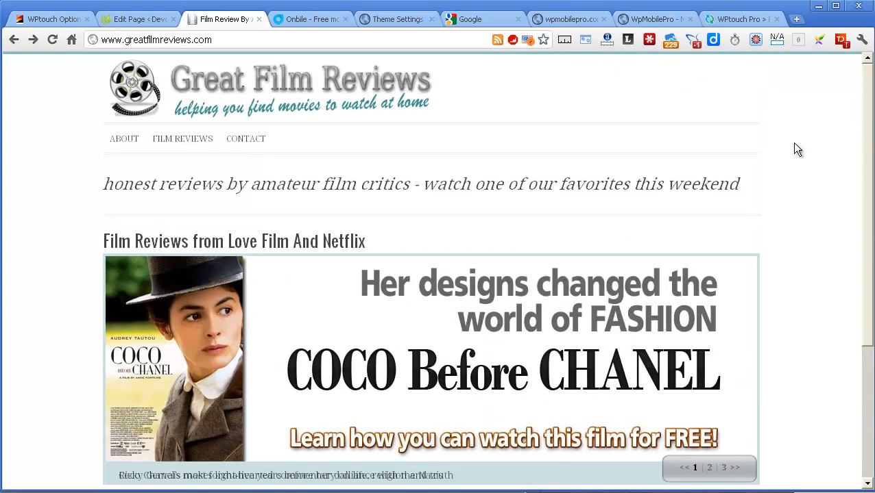
pyautogui.scroll(-3)
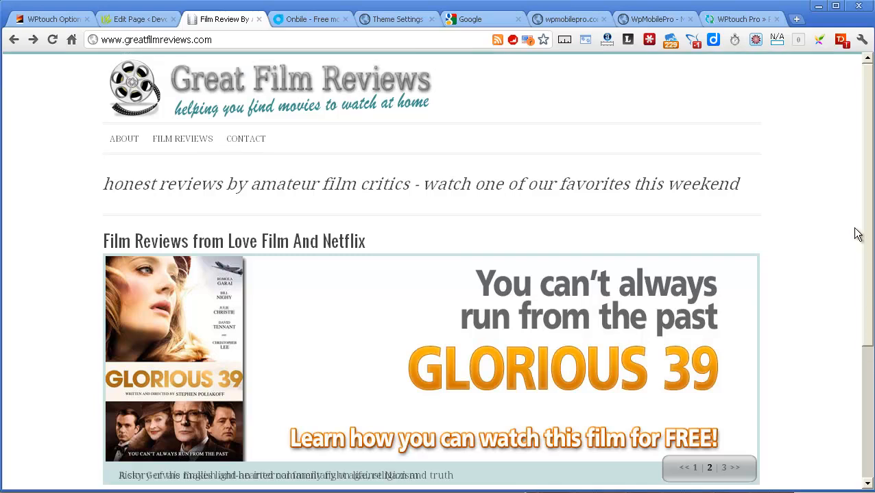
pyautogui.scroll(-3)
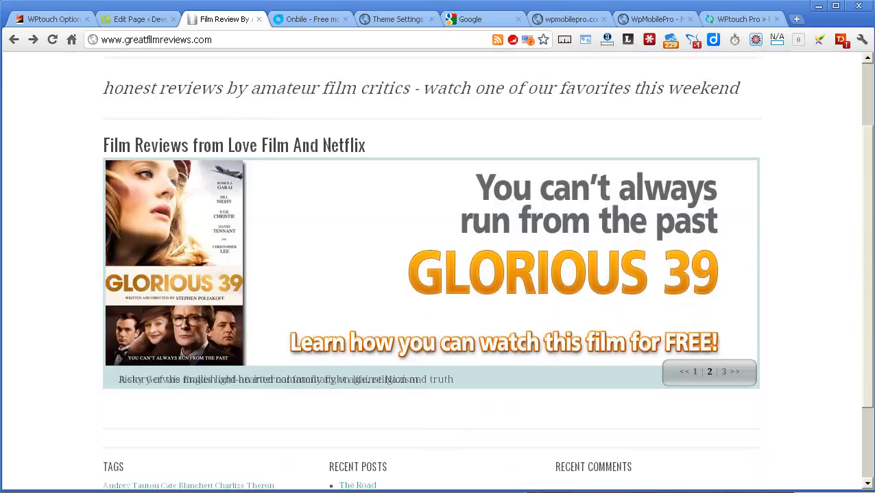
pyautogui.scroll(3)
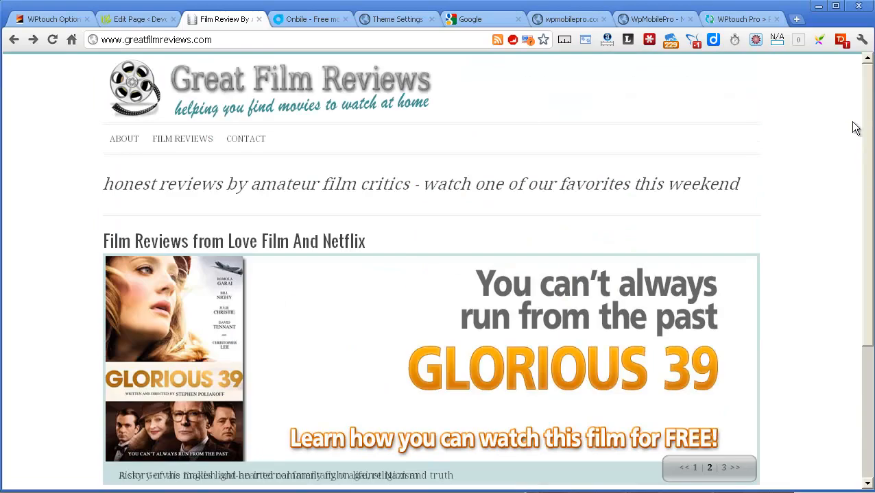
pyautogui.moveTo(747, 137)
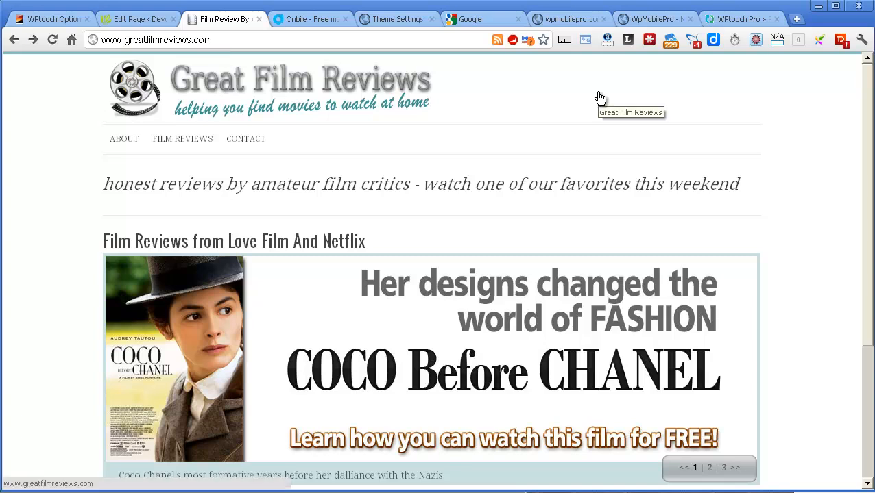
pyautogui.moveTo(440, 85)
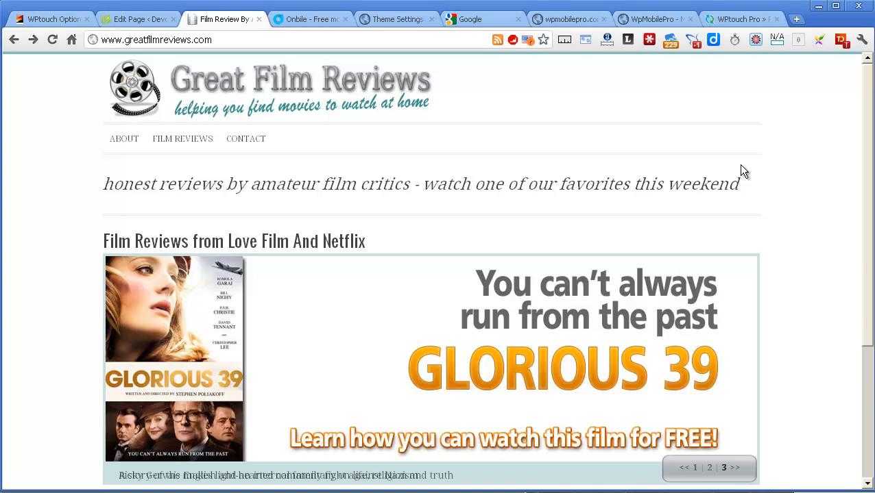
pyautogui.moveTo(491, 221)
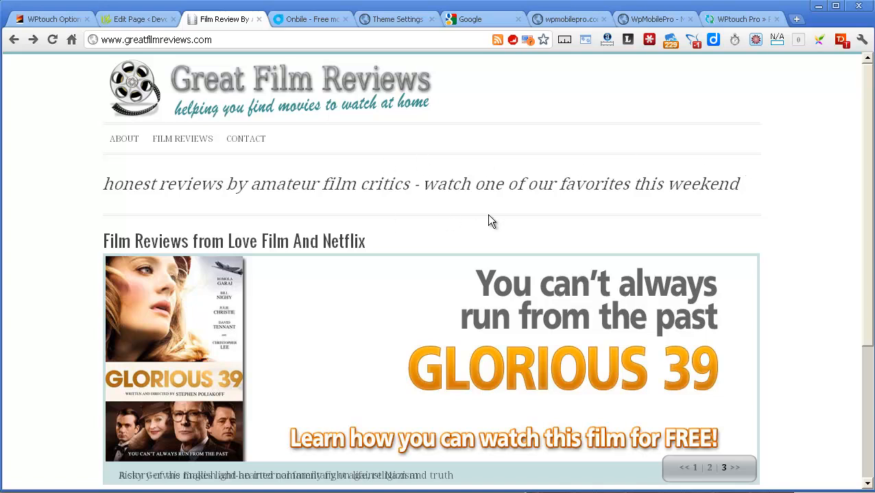
pyautogui.moveTo(498, 217)
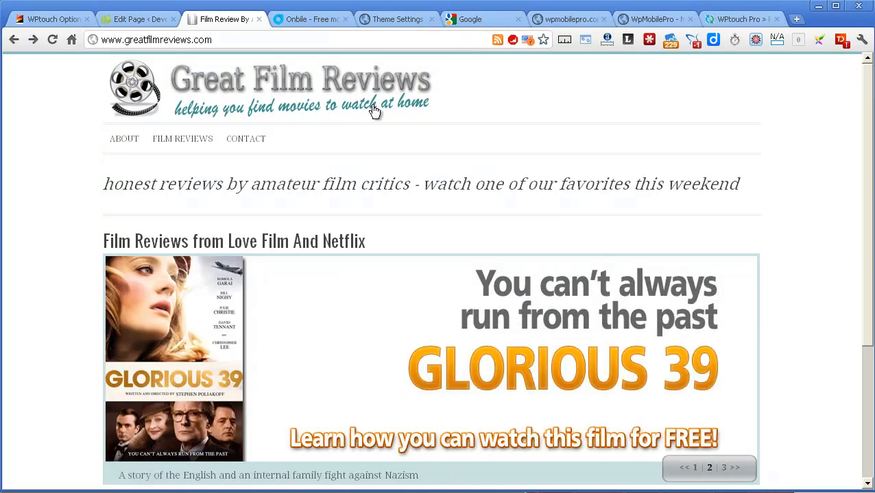
pyautogui.moveTo(375, 69)
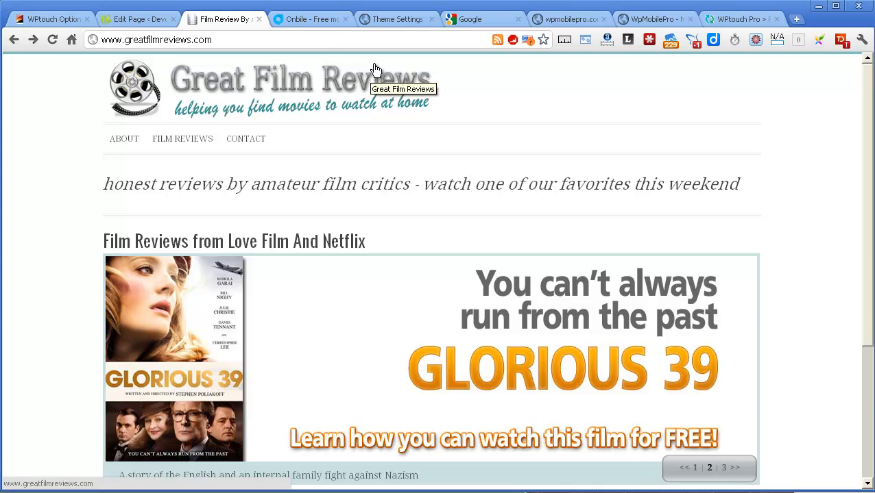
pyautogui.moveTo(527, 173)
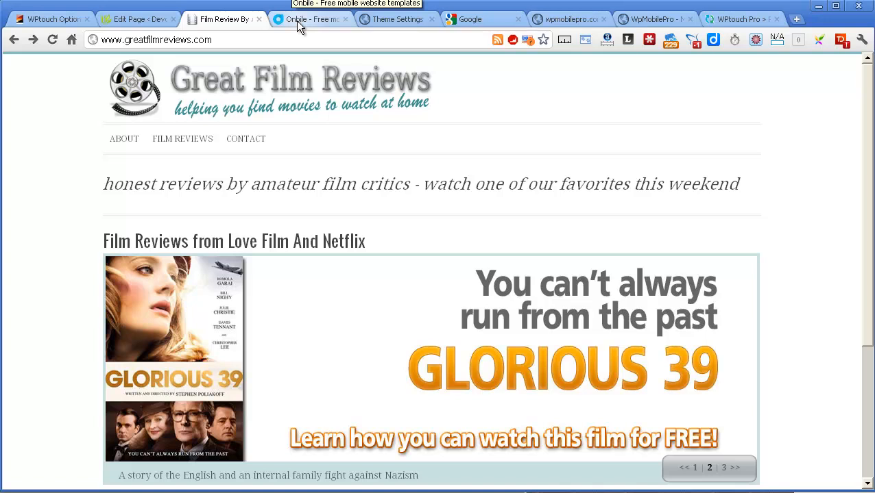
# Return to the Onbile manager and scroll through the installation page with its script code.
pyautogui.click(308, 18)
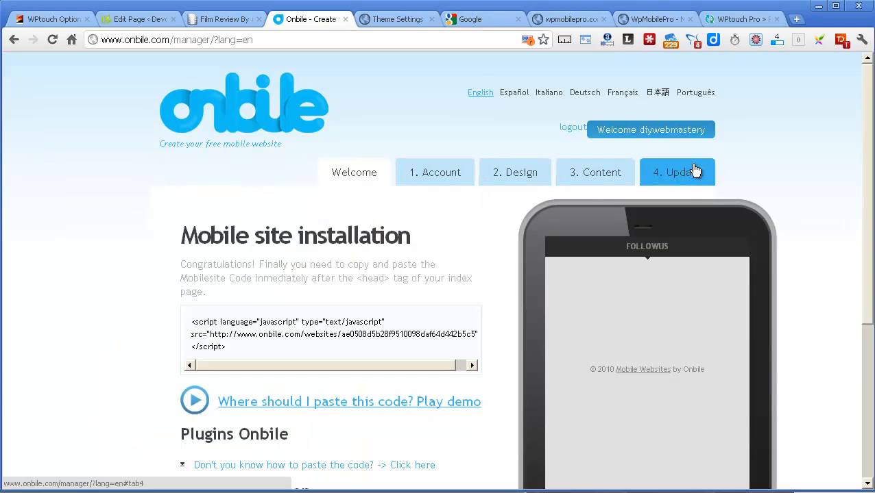
pyautogui.scroll(-3)
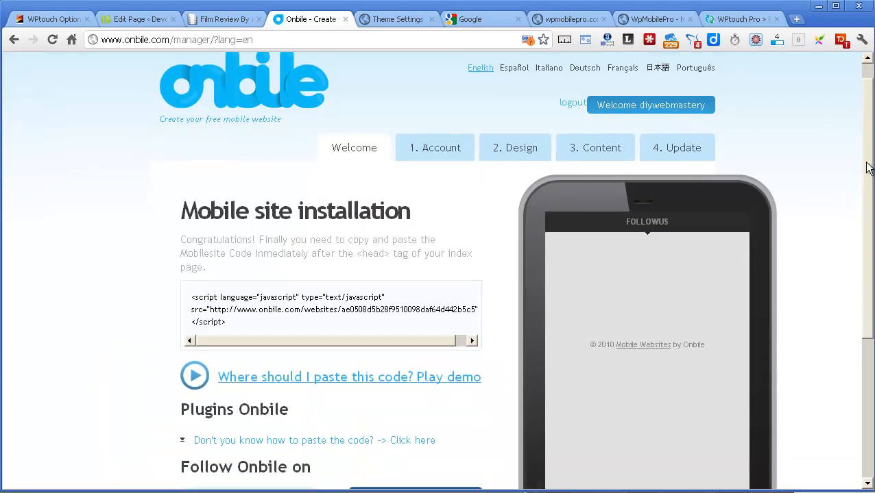
pyautogui.scroll(-3)
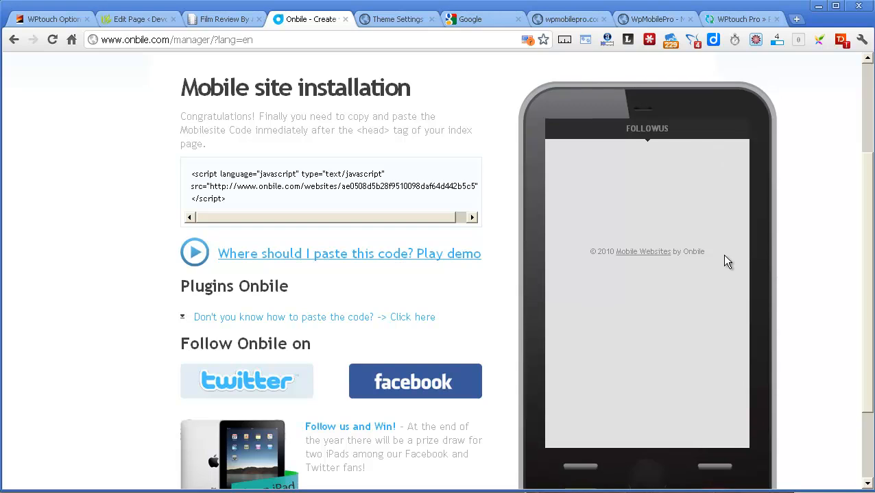
pyautogui.scroll(-3)
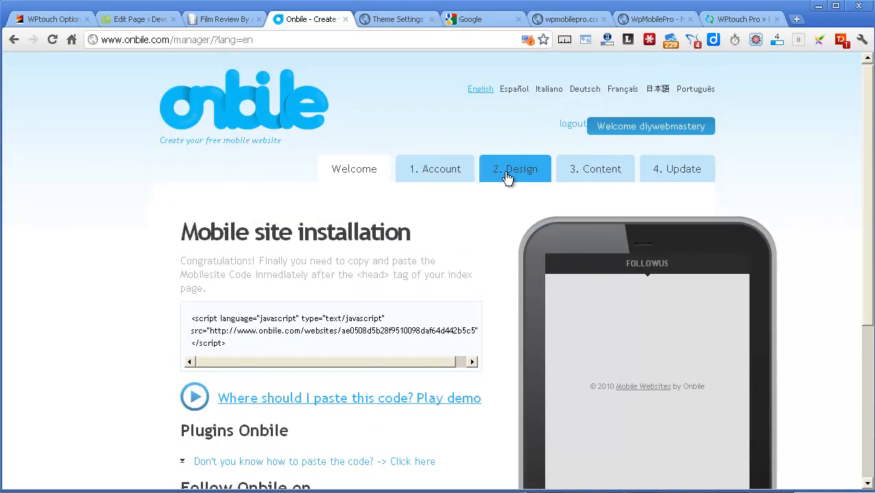
# In the Design step, browse the templates and choose the Professional template.
pyautogui.click(515, 168)
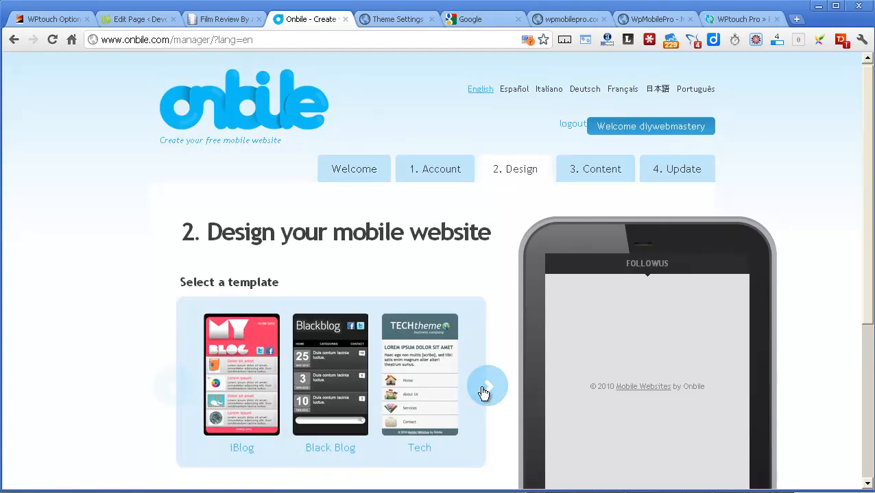
pyautogui.moveTo(486, 392)
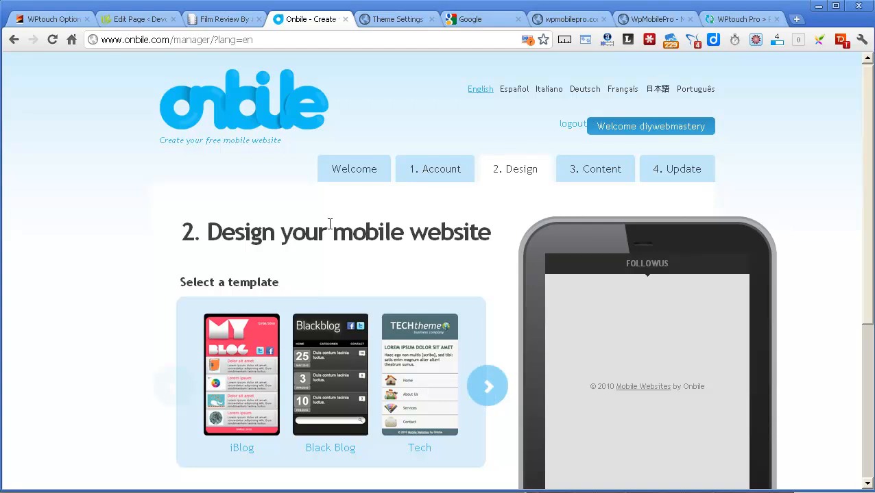
pyautogui.moveTo(135, 152)
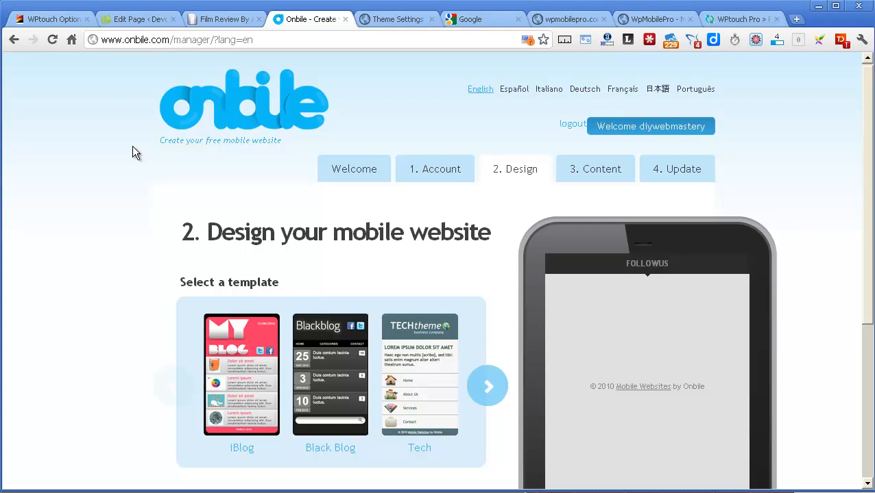
pyautogui.moveTo(107, 175)
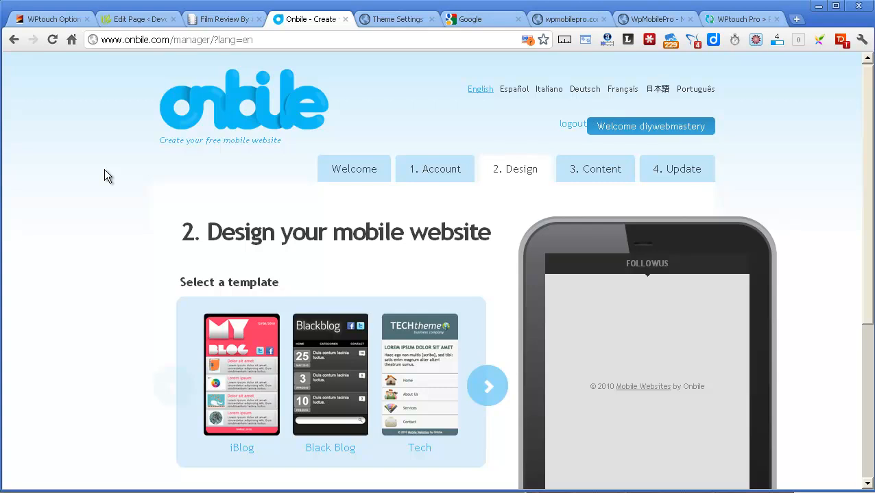
pyautogui.click(487, 385)
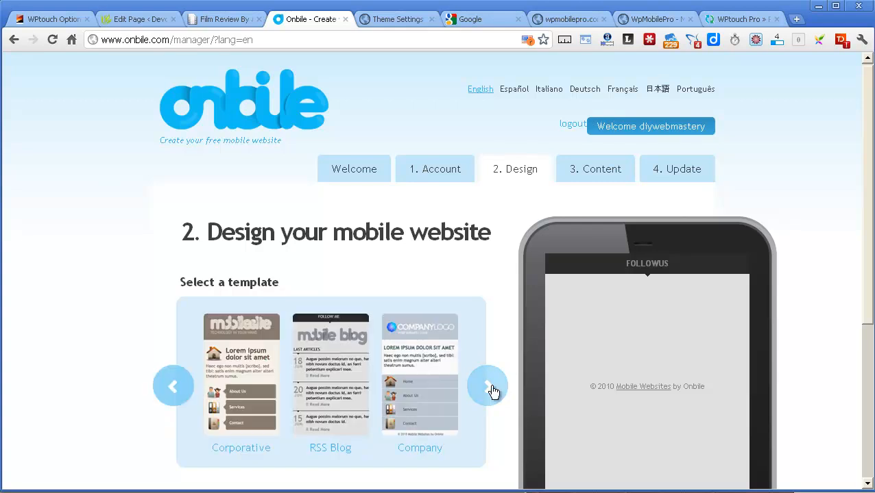
pyautogui.click(488, 385)
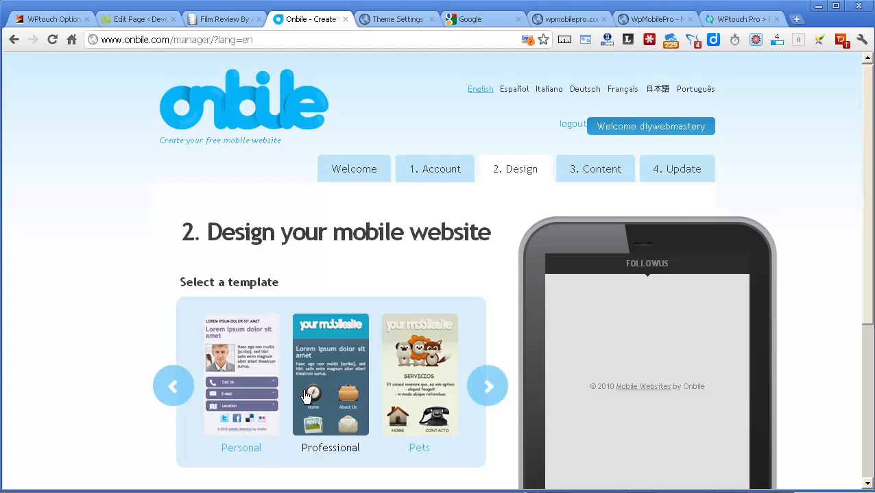
pyautogui.click(329, 377)
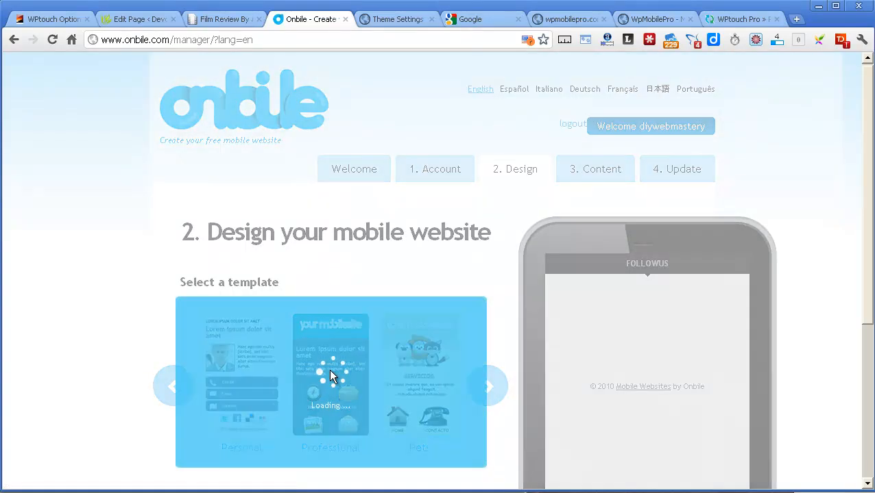
# Select the third icon set with house, briefcase, binders and desk phone.
pyautogui.scroll(-3)
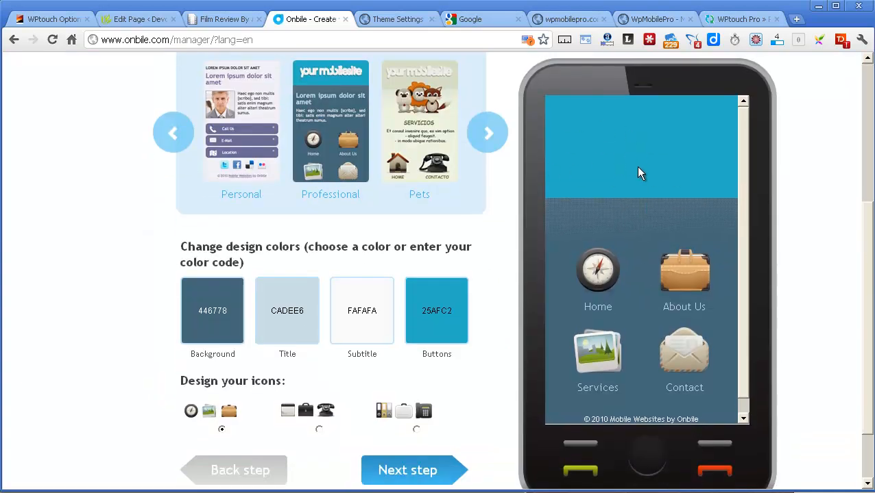
pyautogui.click(437, 310)
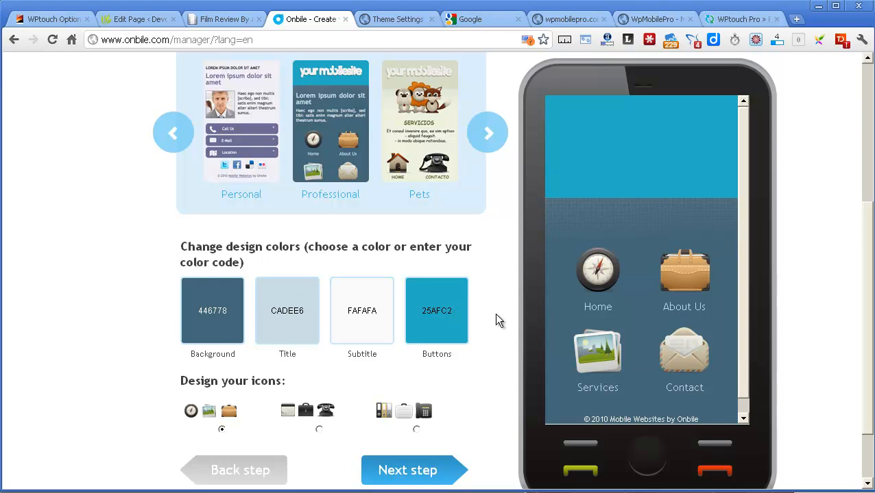
pyautogui.moveTo(406, 436)
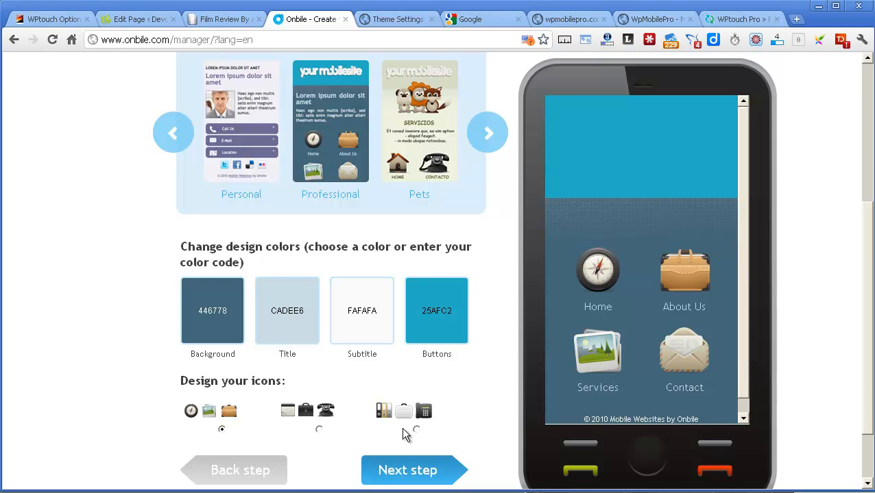
pyautogui.moveTo(420, 437)
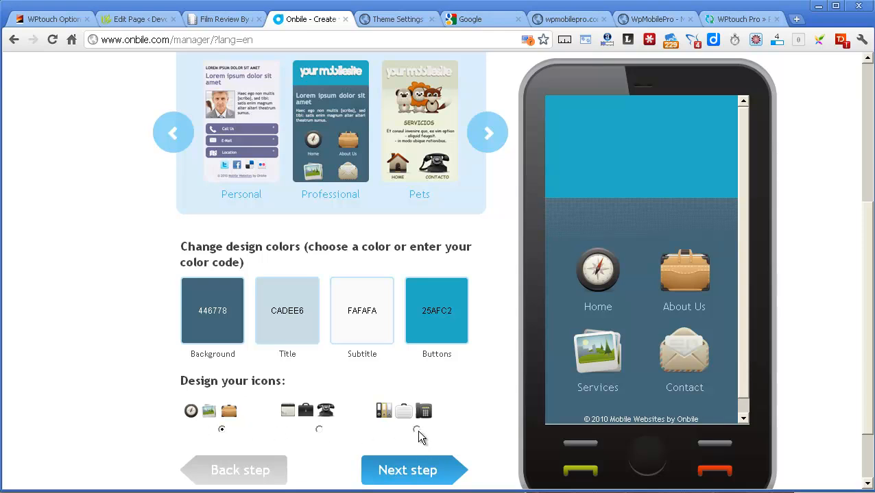
pyautogui.click(416, 429)
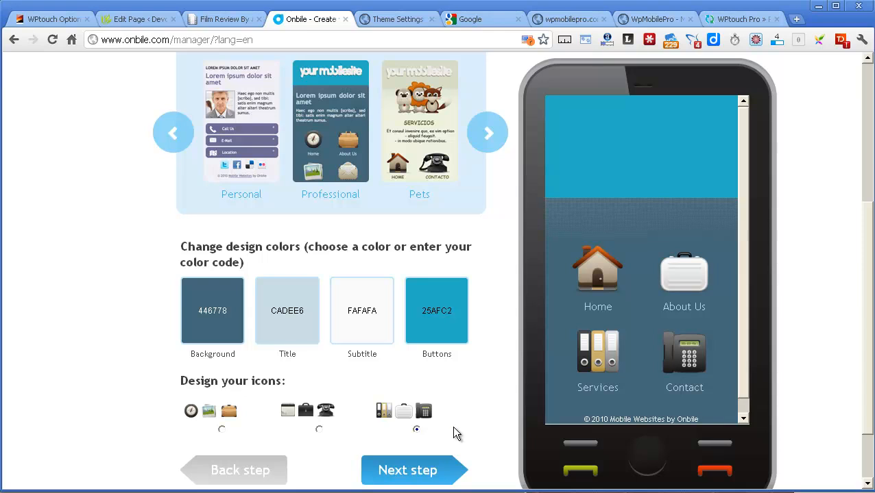
pyautogui.scroll(-3)
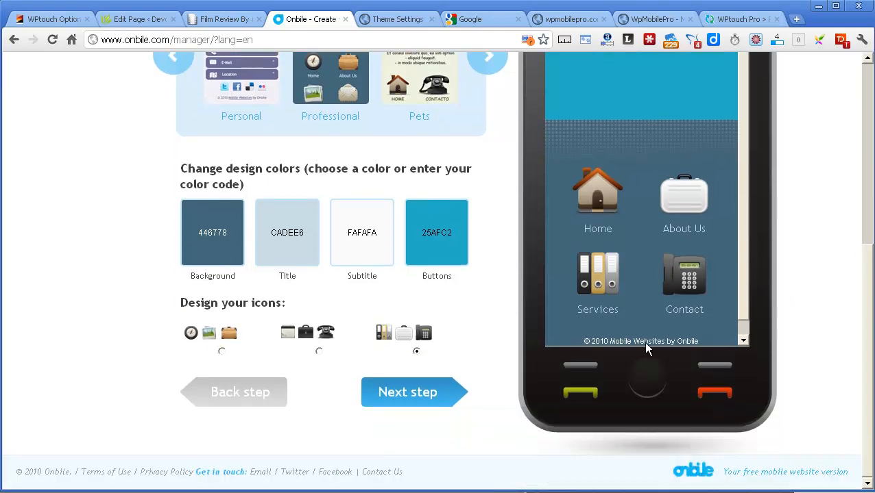
# Enter the headline 'Amateur Film Reviews' in the content step and start the logo upload.
pyautogui.click(407, 392)
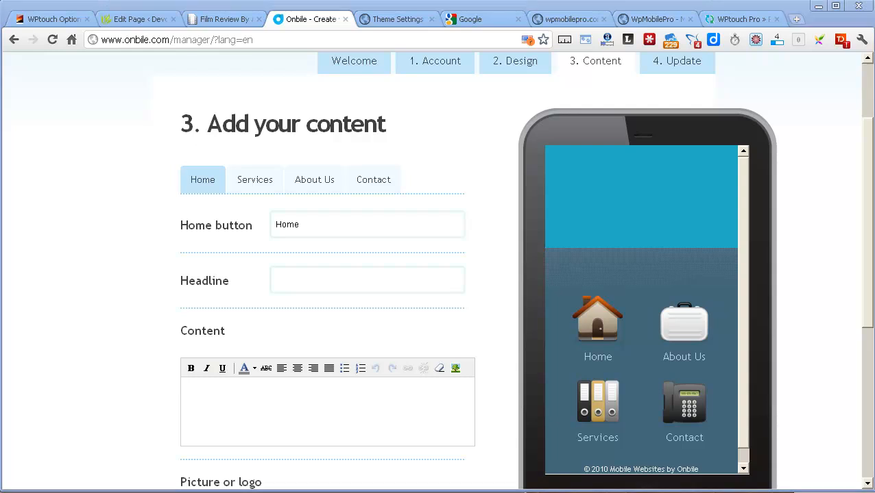
pyautogui.write('Amateur Film Reviews')
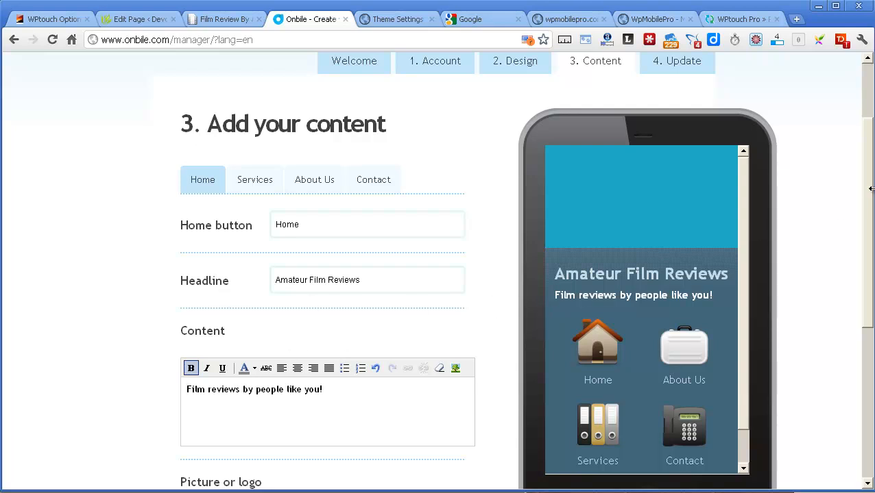
pyautogui.scroll(-3)
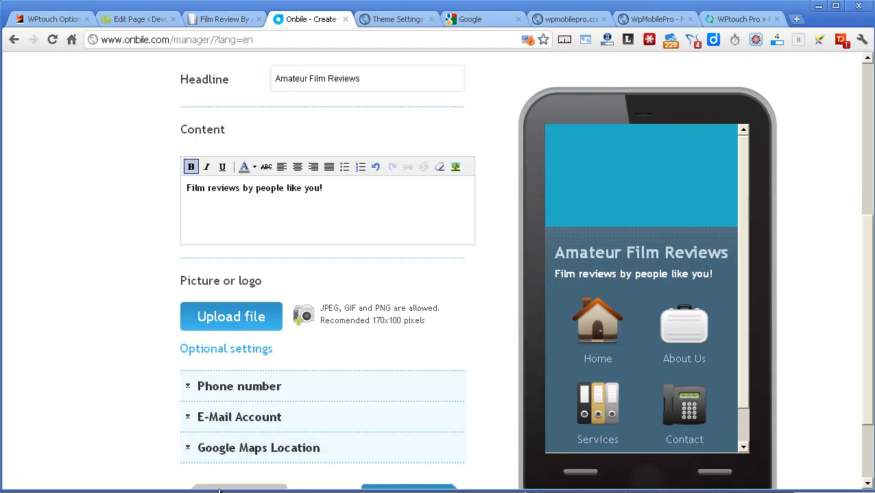
pyautogui.click(188, 188)
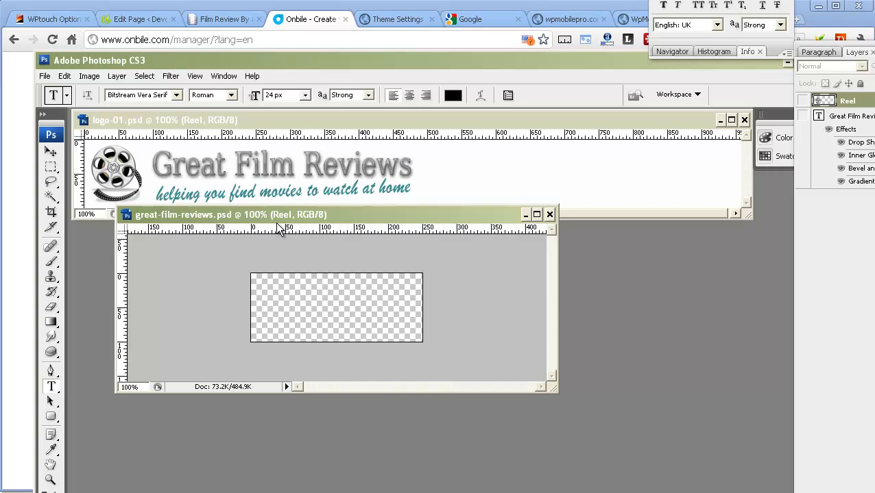
pyautogui.moveTo(291, 181)
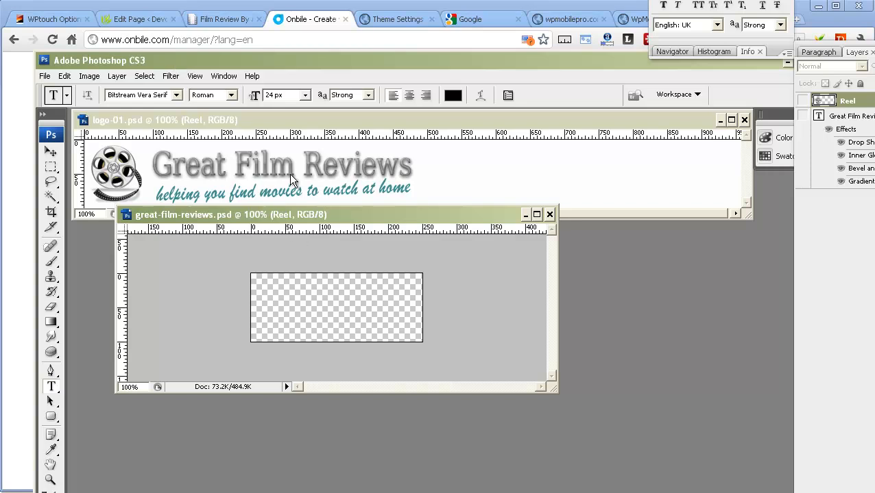
pyautogui.moveTo(382, 201)
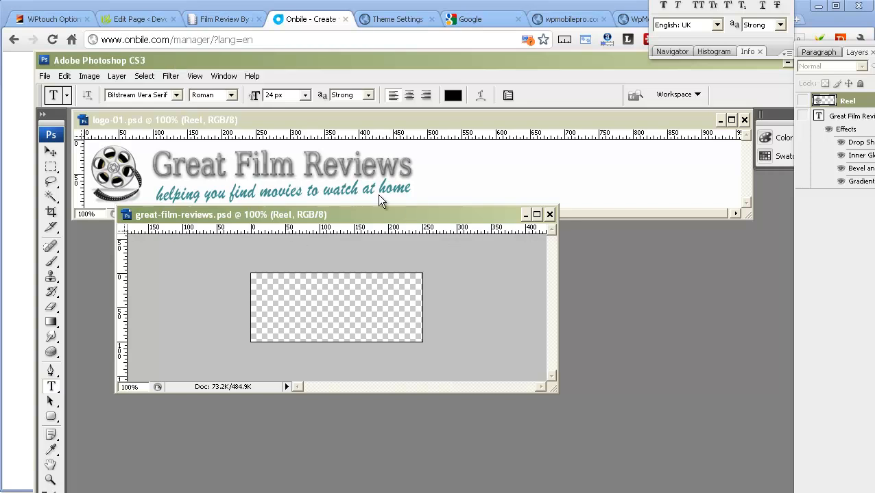
pyautogui.moveTo(249, 172)
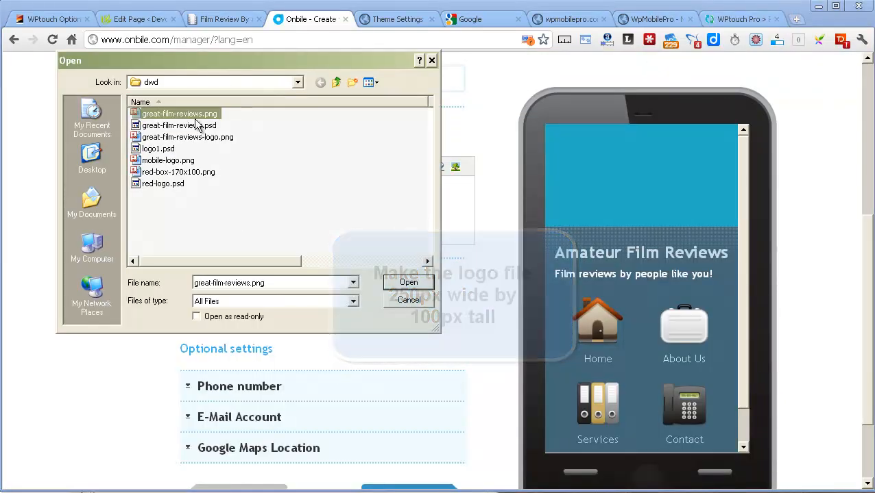
pyautogui.click(409, 282)
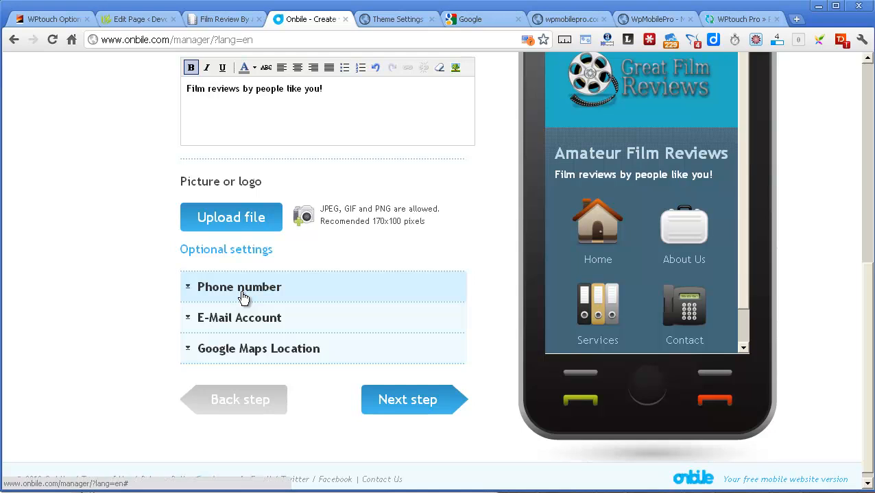
pyautogui.click(239, 288)
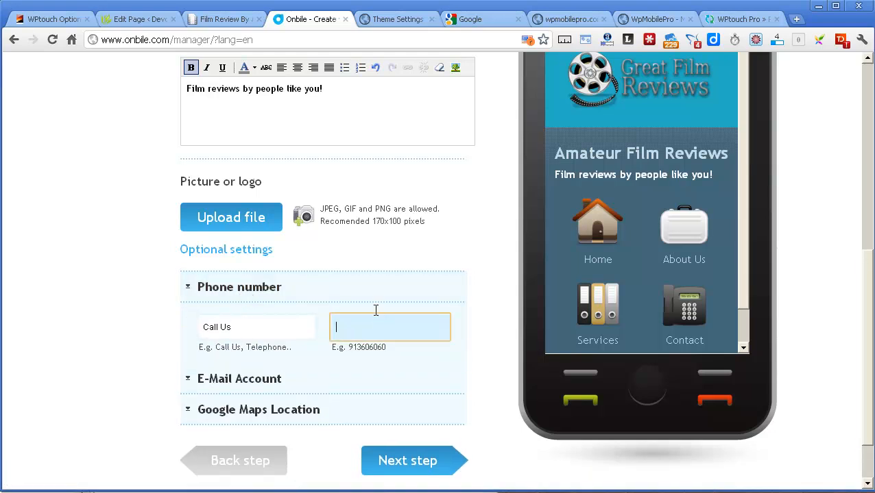
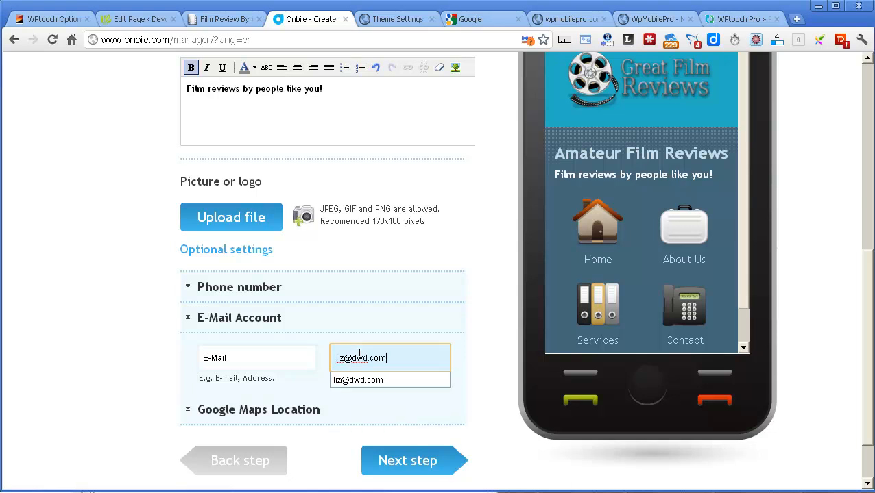
pyautogui.click(240, 317)
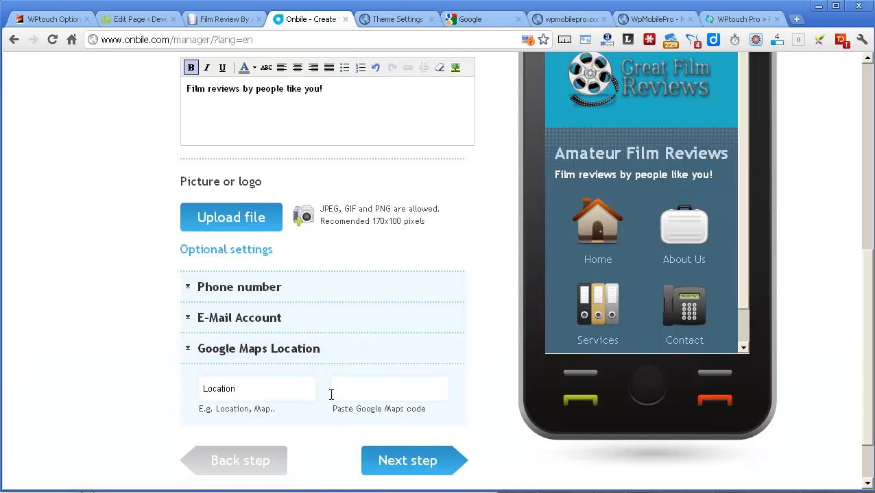
pyautogui.click(389, 389)
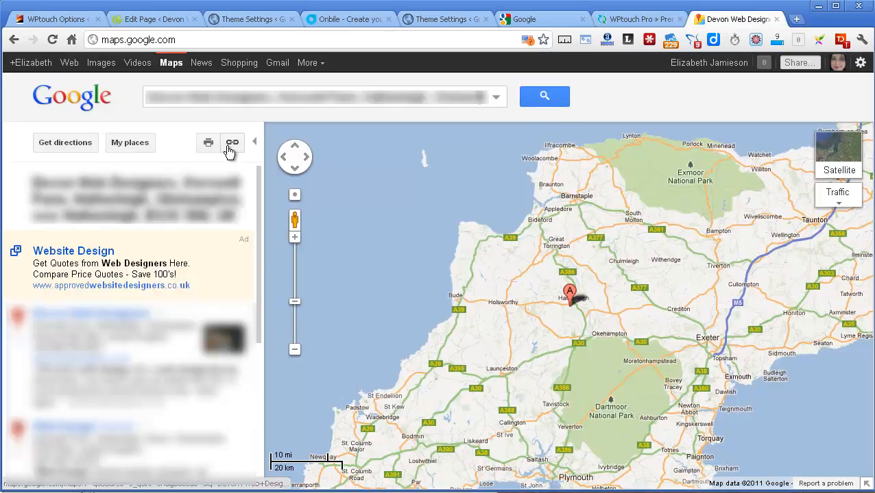
pyautogui.moveTo(516, 293)
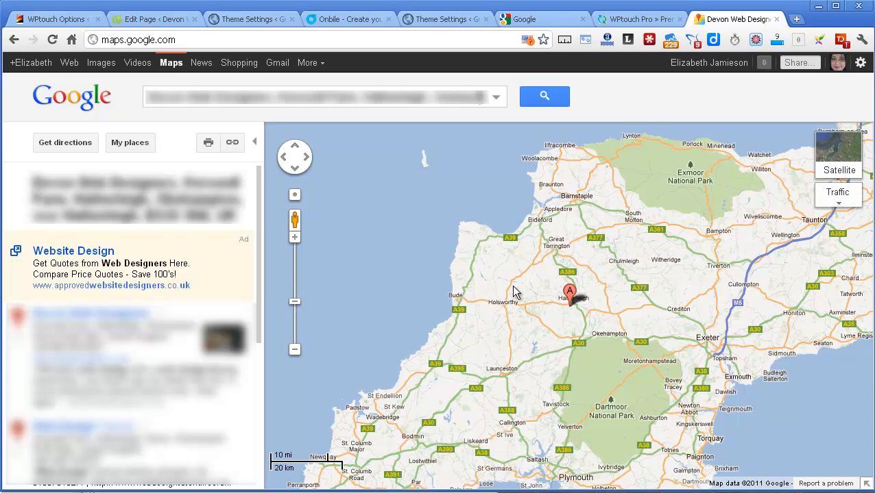
pyautogui.moveTo(529, 350)
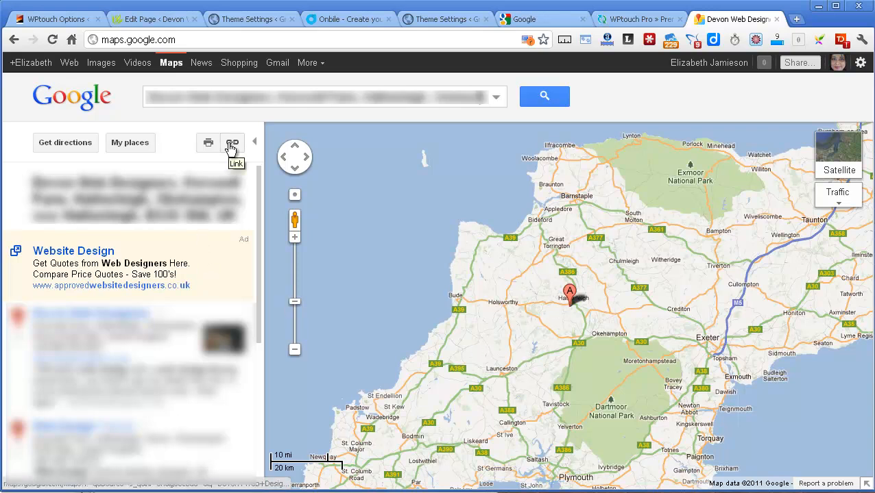
# Get the shareable link and embed code for the Devon map location, then return to Onbile.
pyautogui.click(232, 143)
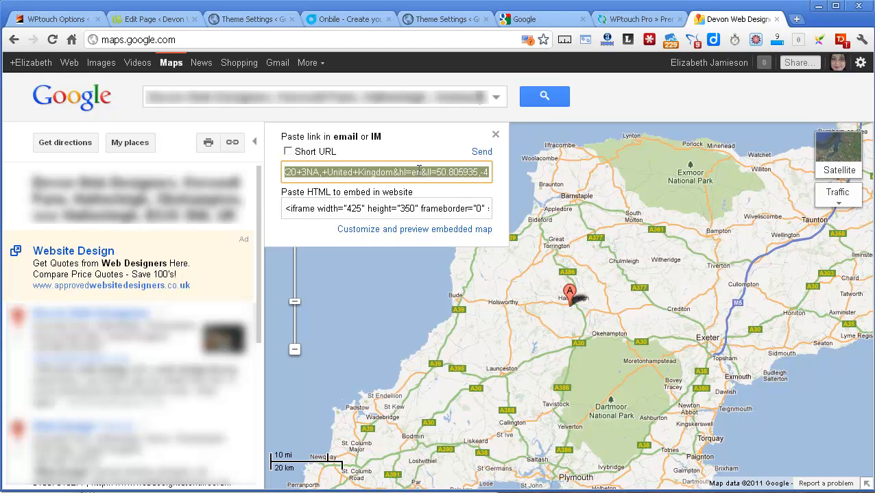
pyautogui.moveTo(696, 105)
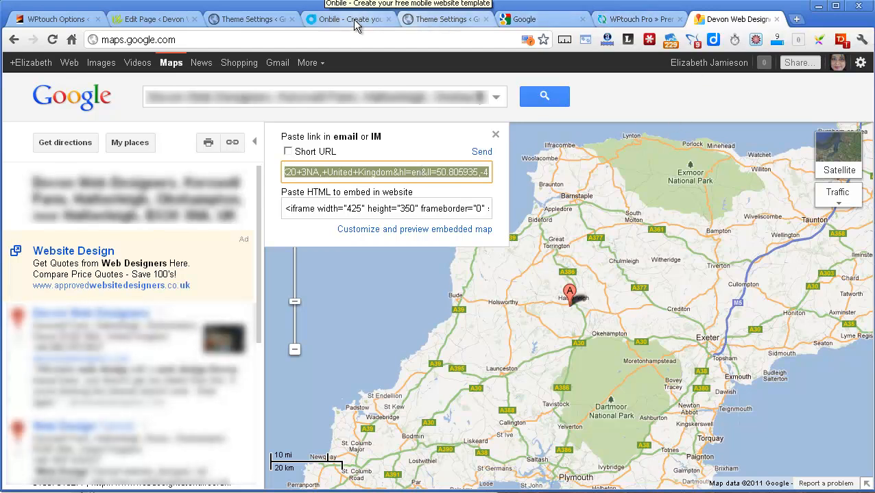
pyautogui.click(346, 19)
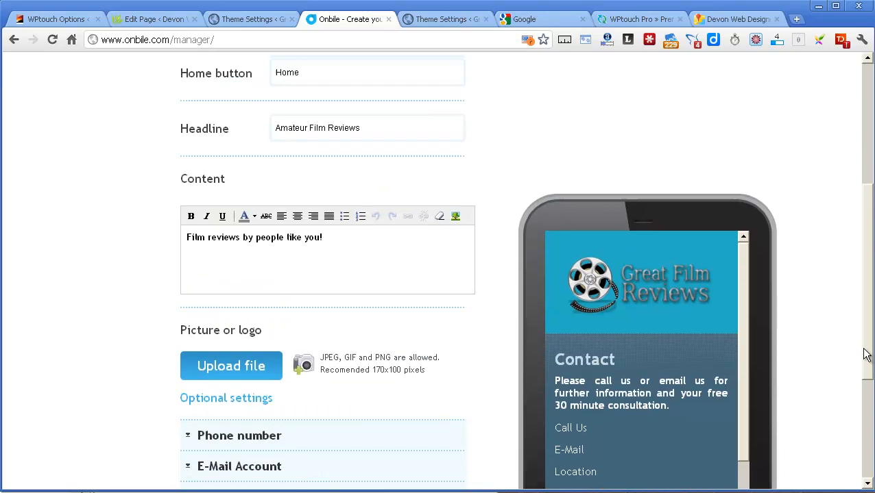
# Check the Services and About Us page texts, then go back to the Home page settings.
pyautogui.click(254, 164)
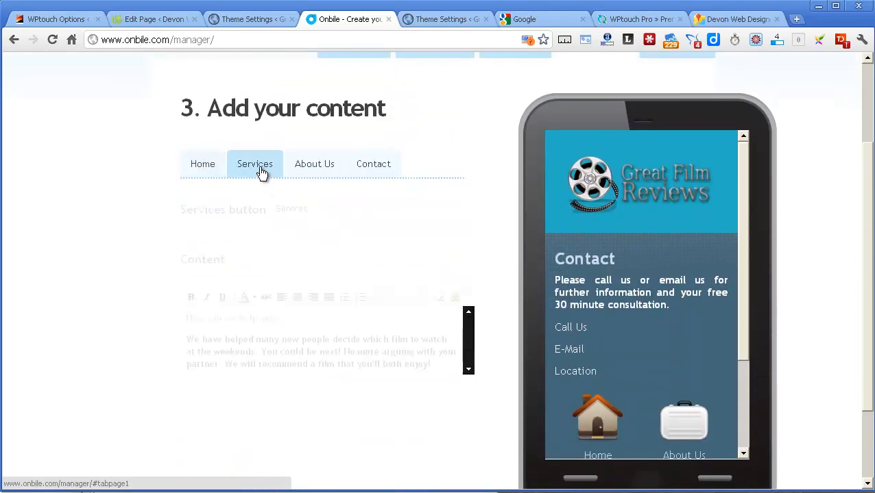
pyautogui.click(255, 164)
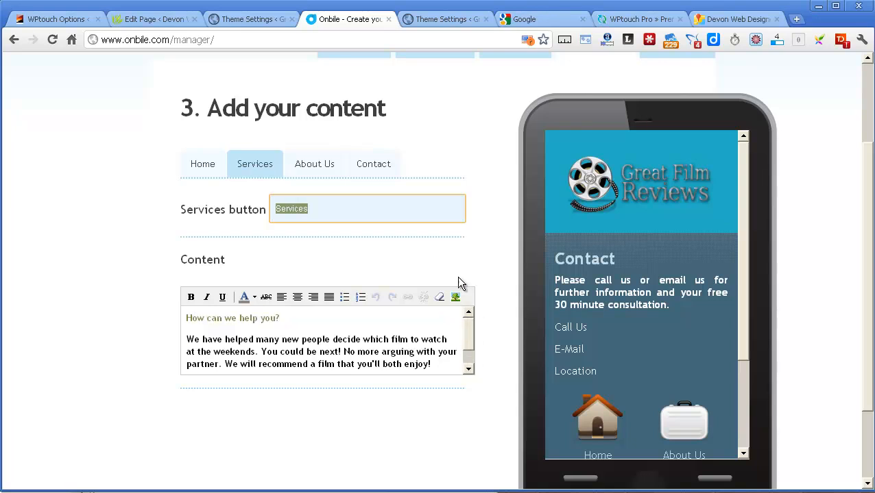
pyautogui.click(314, 164)
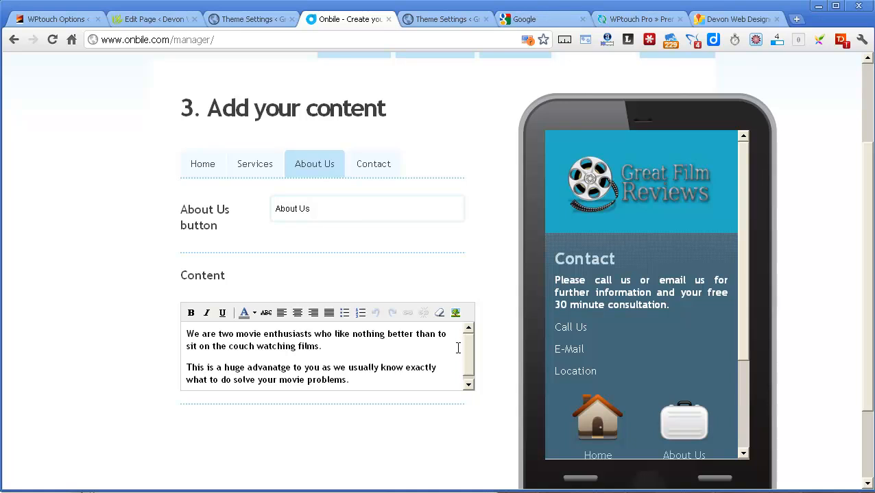
pyautogui.moveTo(469, 341)
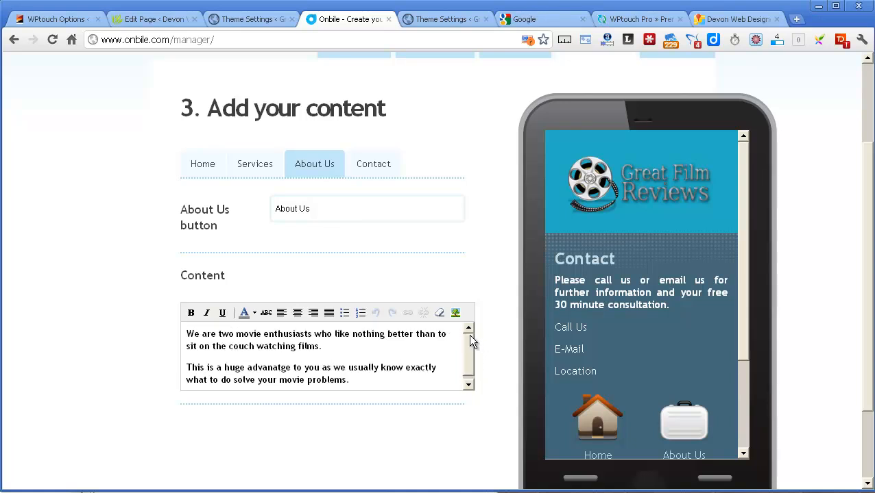
pyautogui.click(373, 164)
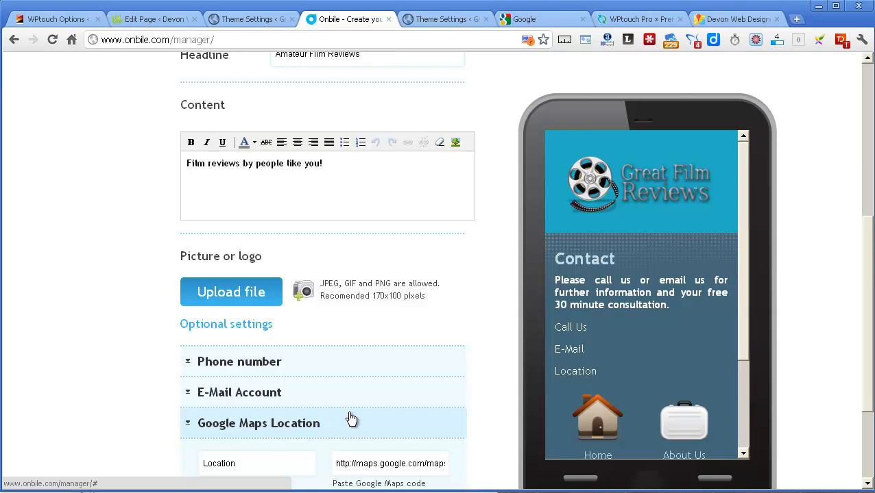
pyautogui.scroll(-3)
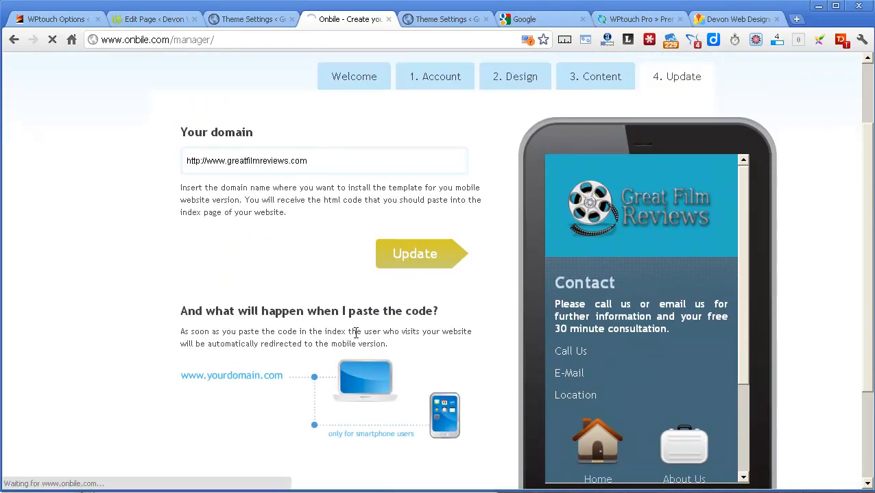
# Publish the mobile site, copy its installation script code, and switch to WordPress theme settings.
pyautogui.click(422, 253)
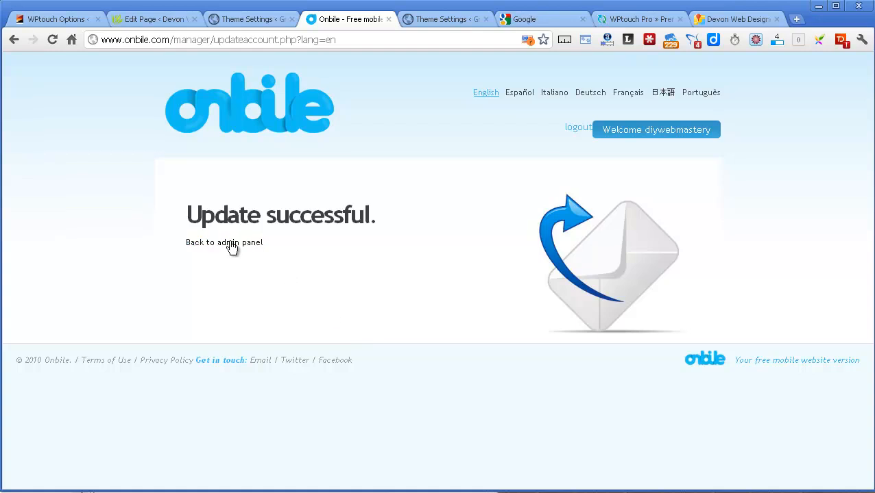
pyautogui.click(224, 243)
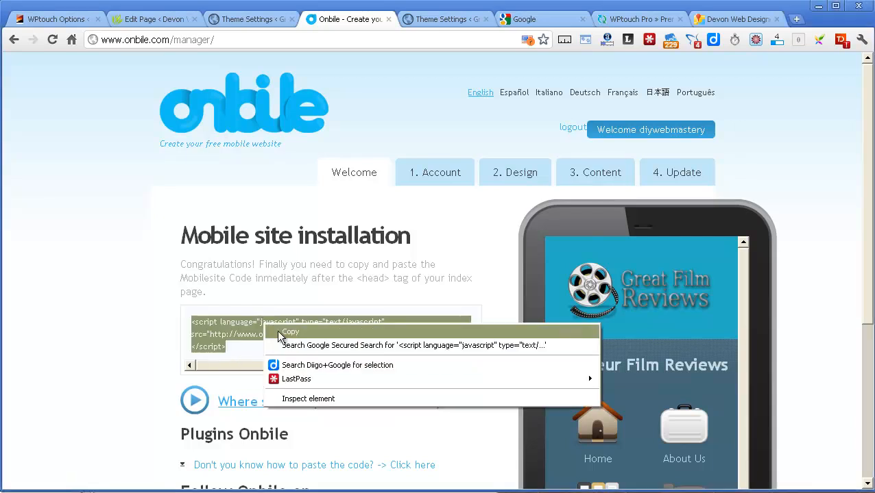
pyautogui.click(290, 331)
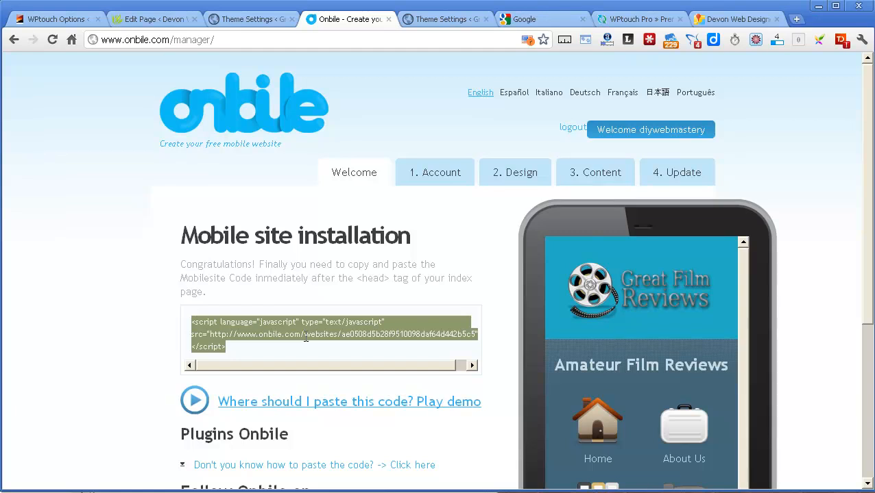
pyautogui.click(250, 18)
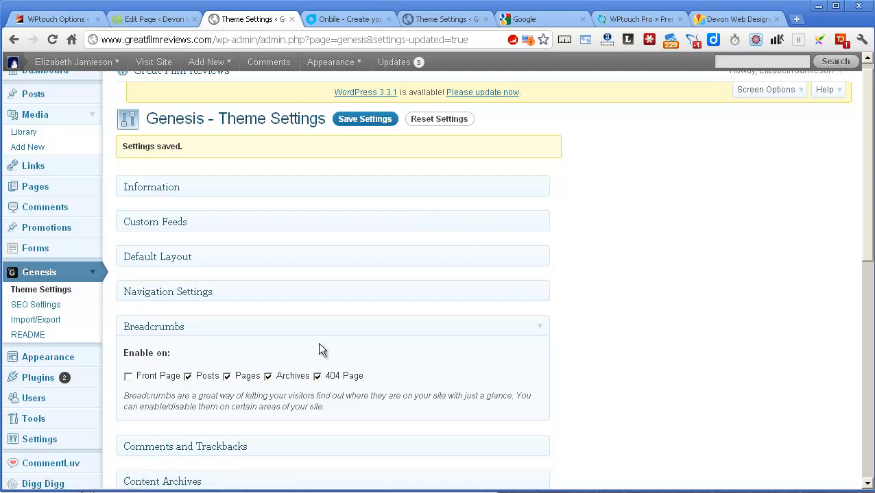
pyautogui.moveTo(74, 320)
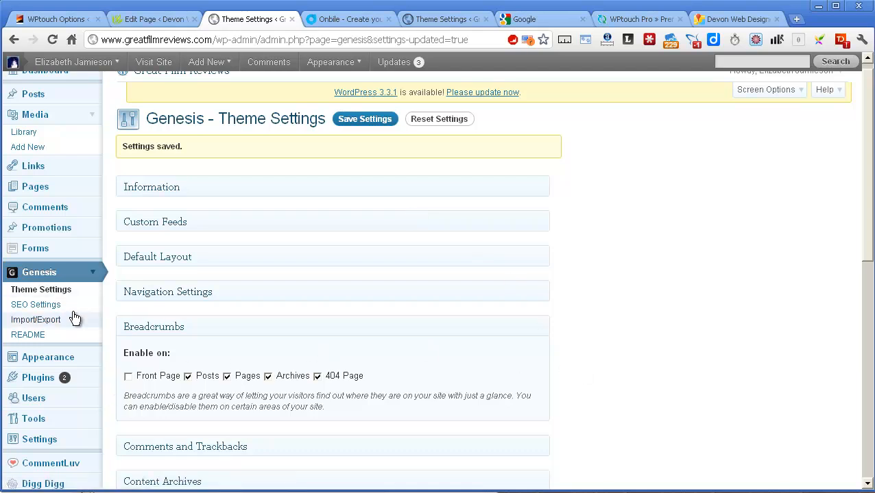
pyautogui.moveTo(843, 249)
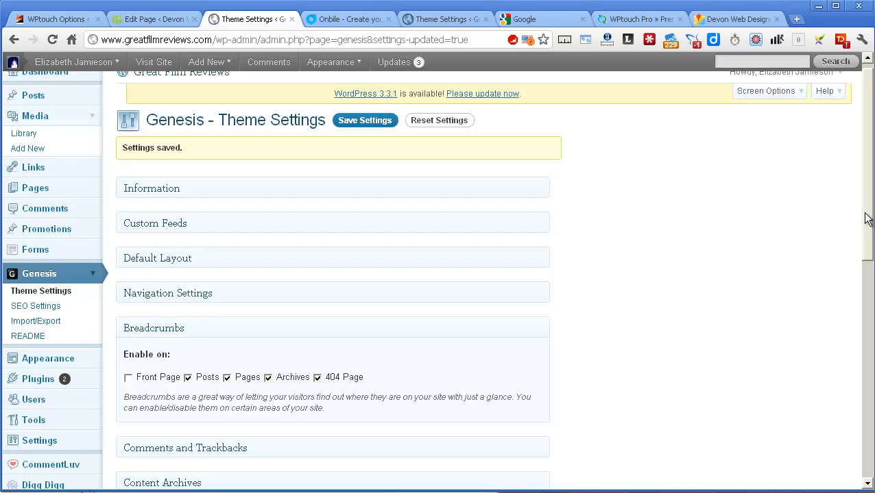
# Paste the Onbile script into the Genesis wp_head header scripts box and return to Onbile.
pyautogui.scroll(-3)
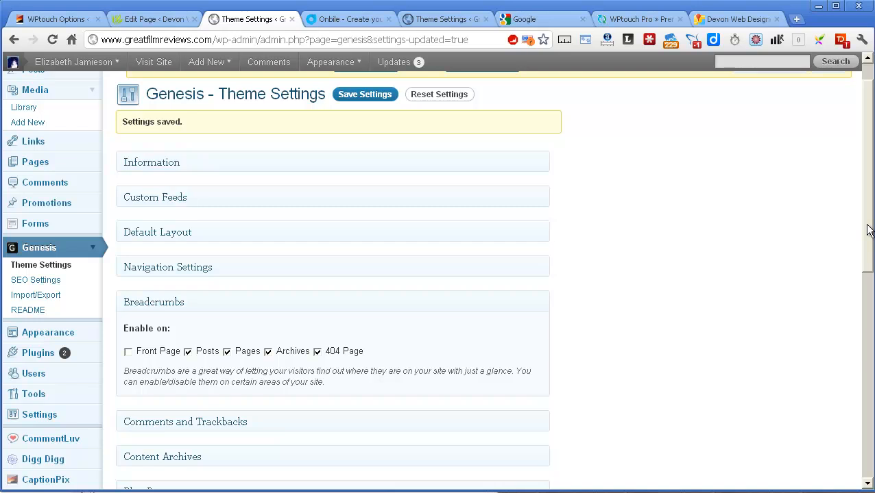
pyautogui.scroll(-3)
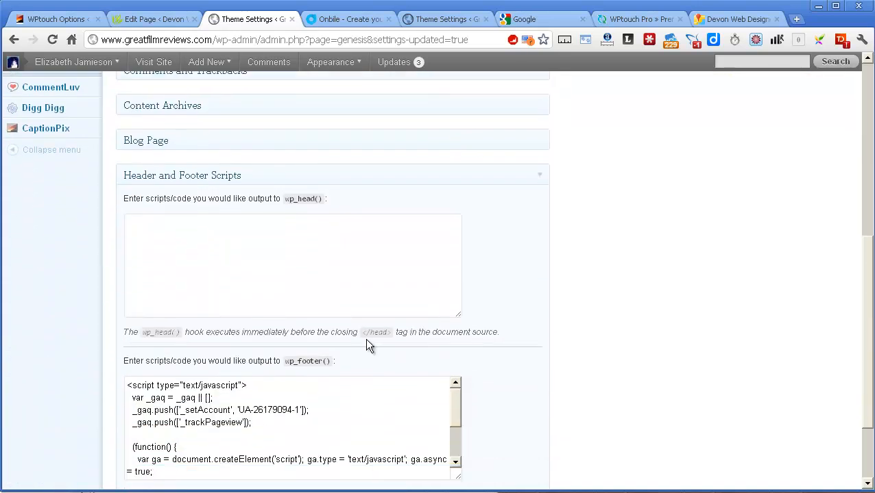
pyautogui.rightClick(152, 235)
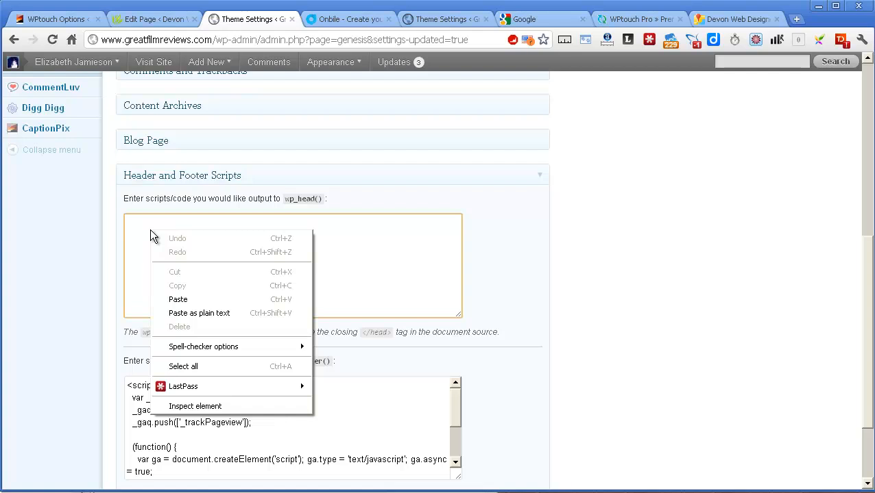
pyautogui.click(178, 300)
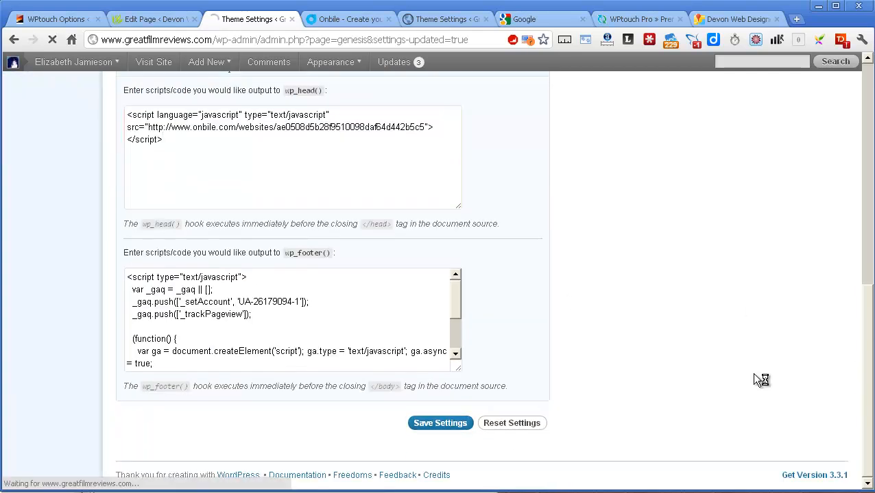
pyautogui.click(348, 19)
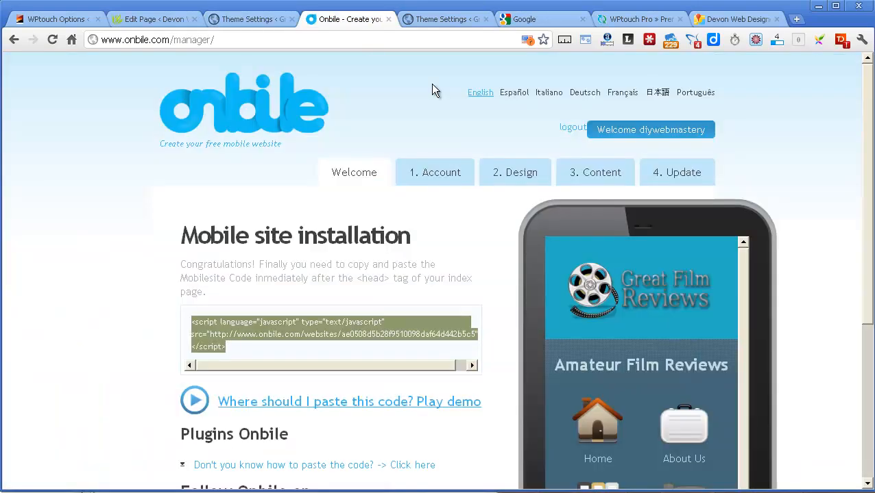
# Click through the phone preview's Home, About Us, Services and Contact pages to verify the site.
pyautogui.scroll(-3)
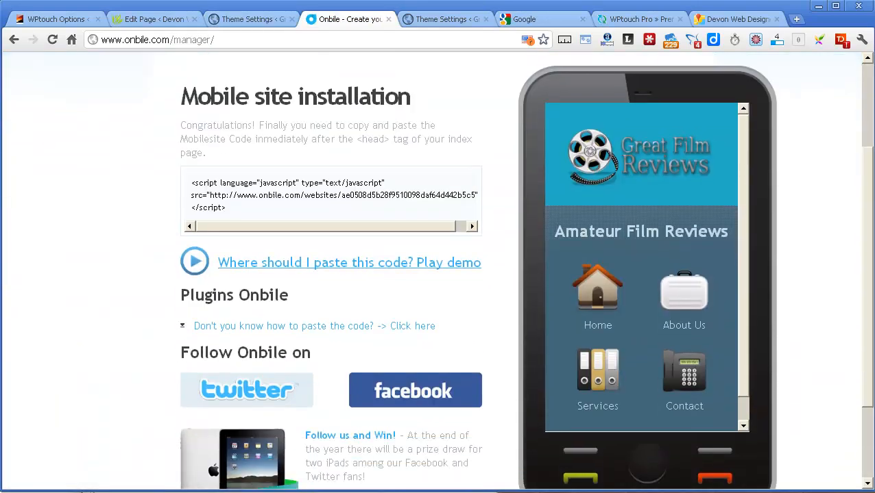
pyautogui.scroll(-3)
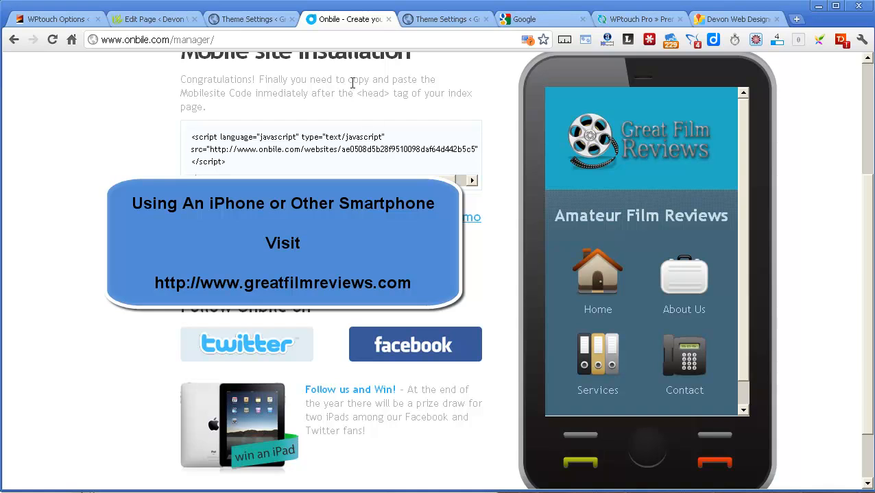
pyautogui.moveTo(726, 372)
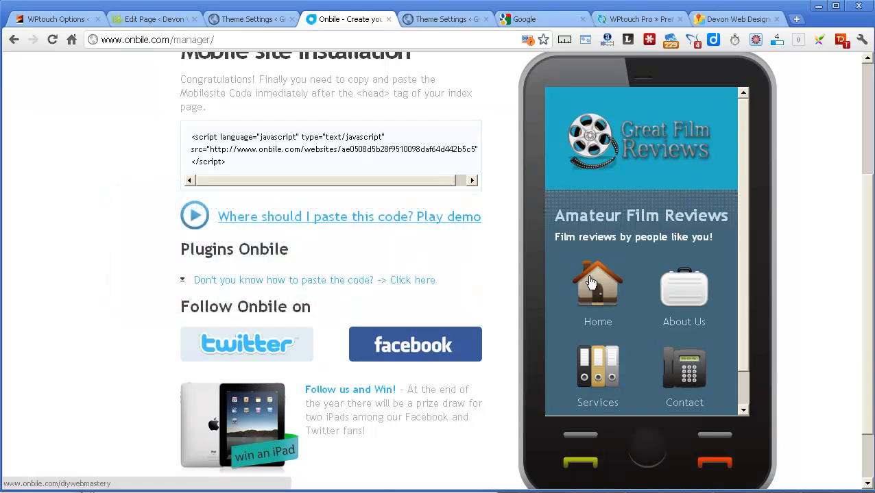
pyautogui.click(684, 295)
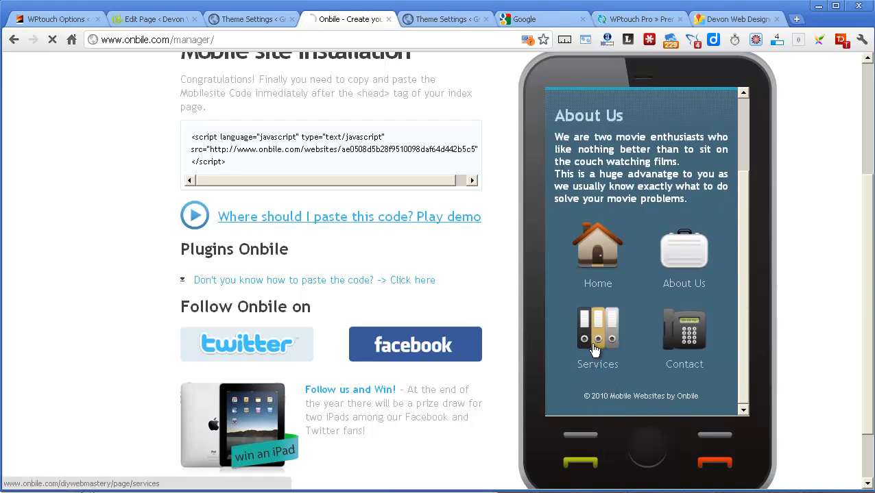
pyautogui.click(596, 336)
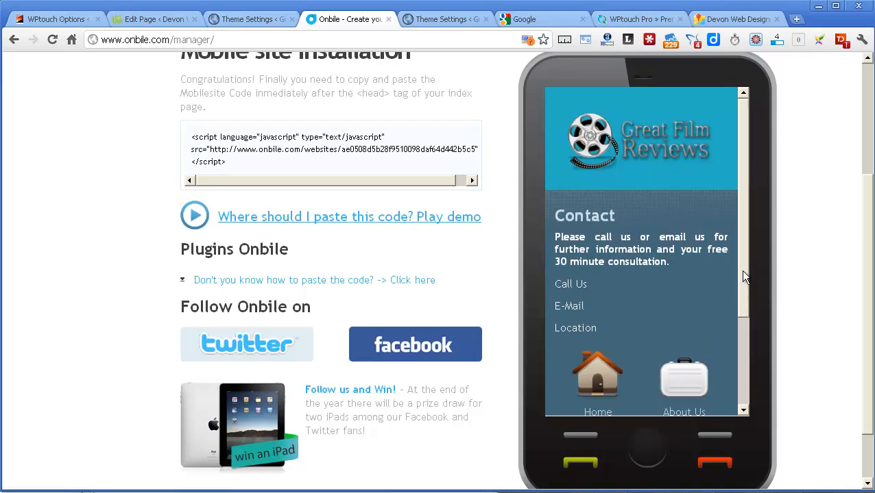
pyautogui.scroll(-3)
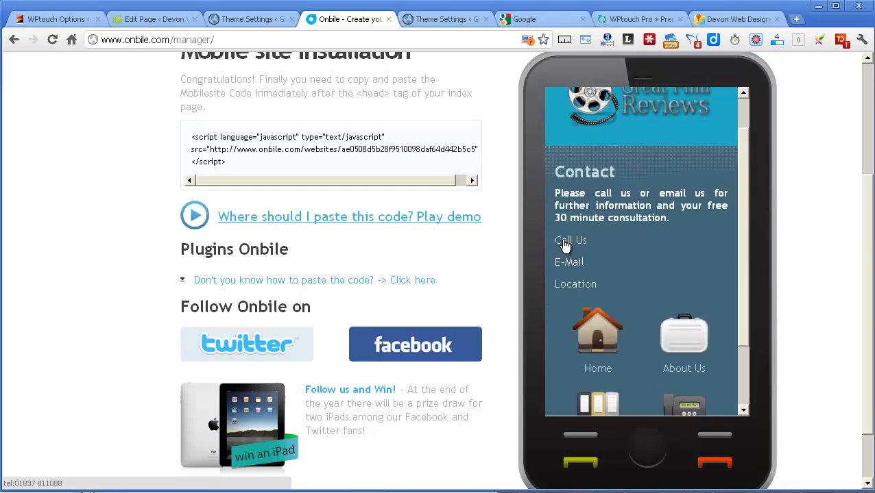
pyautogui.moveTo(576, 266)
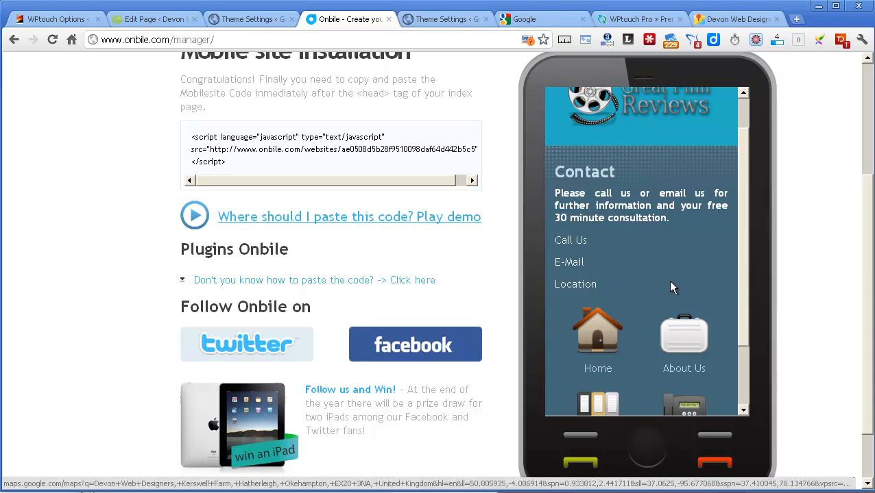
pyautogui.moveTo(586, 288)
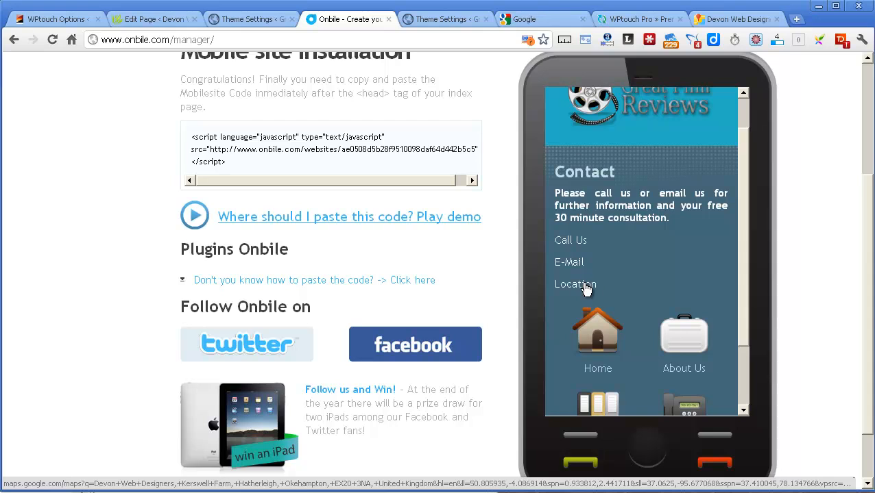
pyautogui.moveTo(631, 233)
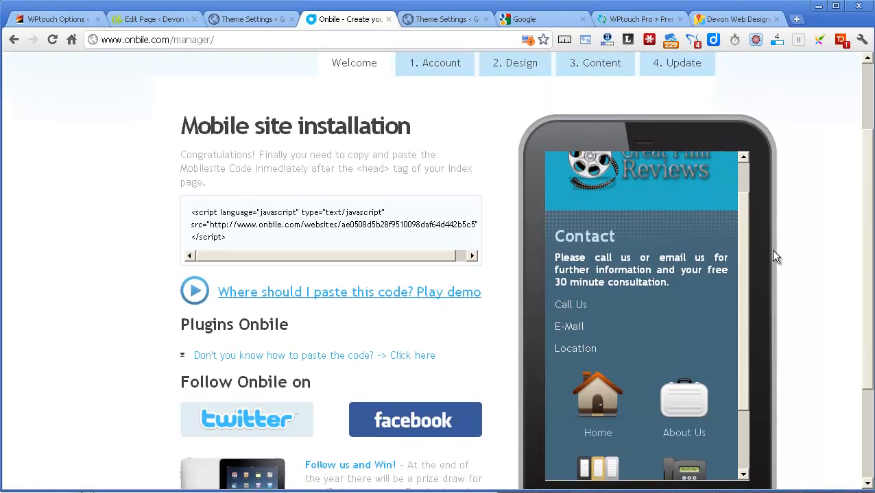
pyautogui.scroll(-3)
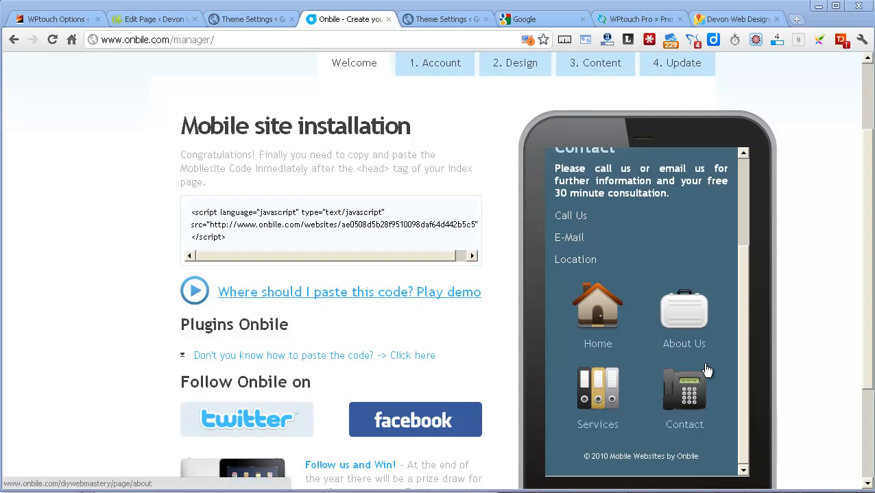
pyautogui.moveTo(689, 316)
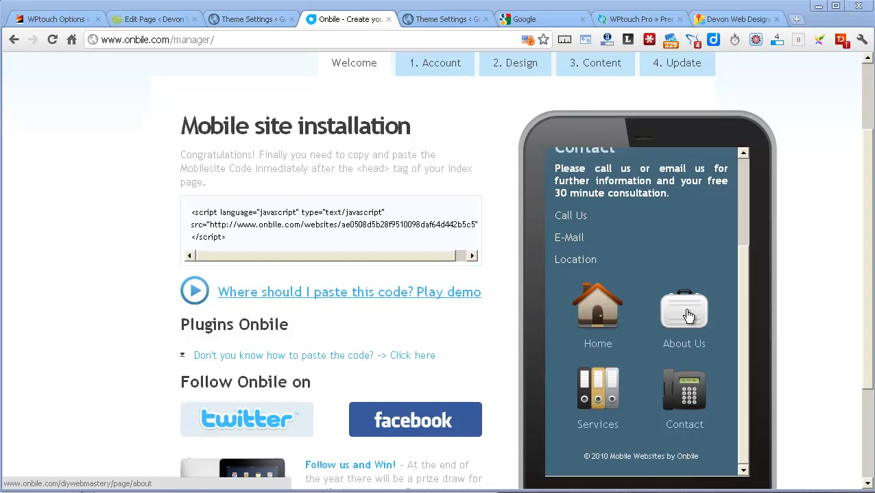
pyautogui.moveTo(730, 365)
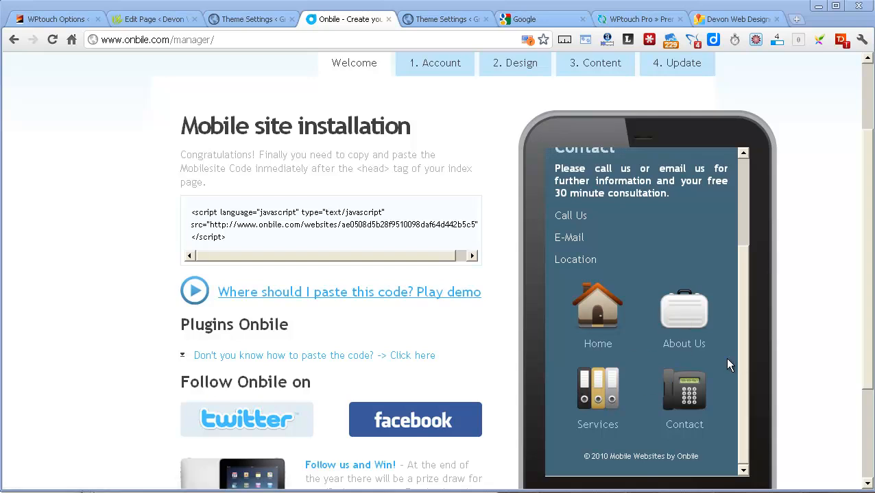
pyautogui.moveTo(592, 299)
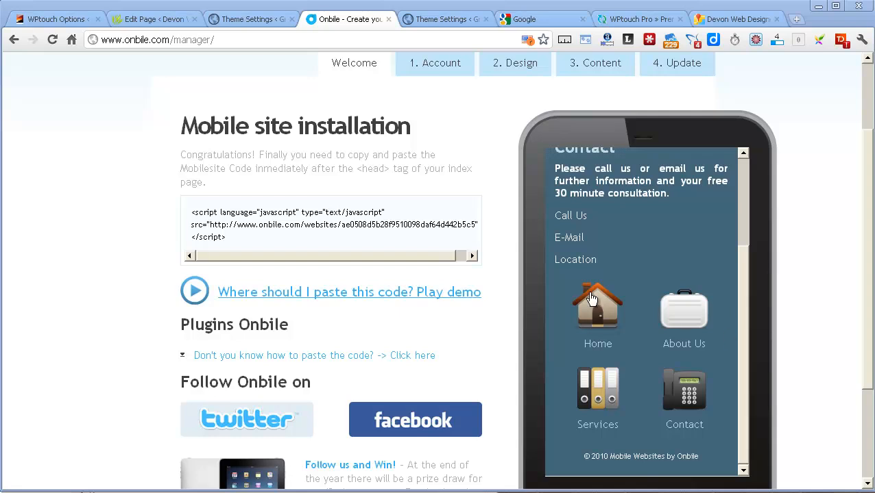
pyautogui.moveTo(683, 239)
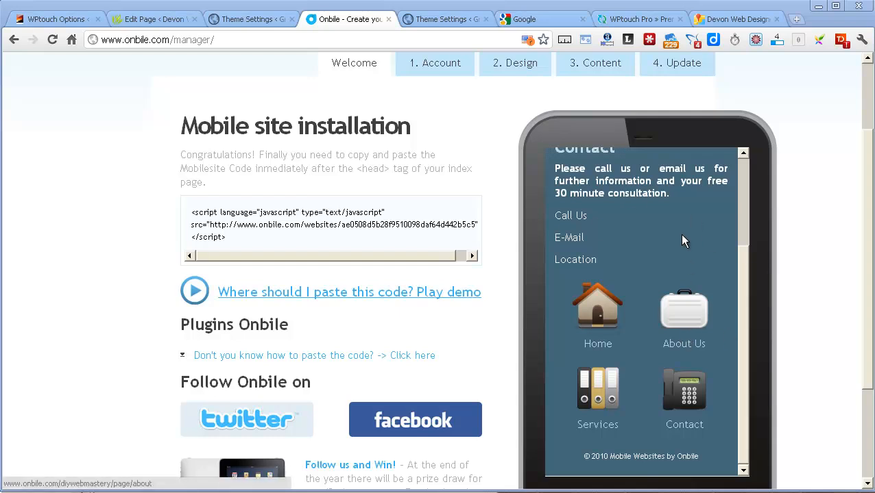
pyautogui.moveTo(600, 140)
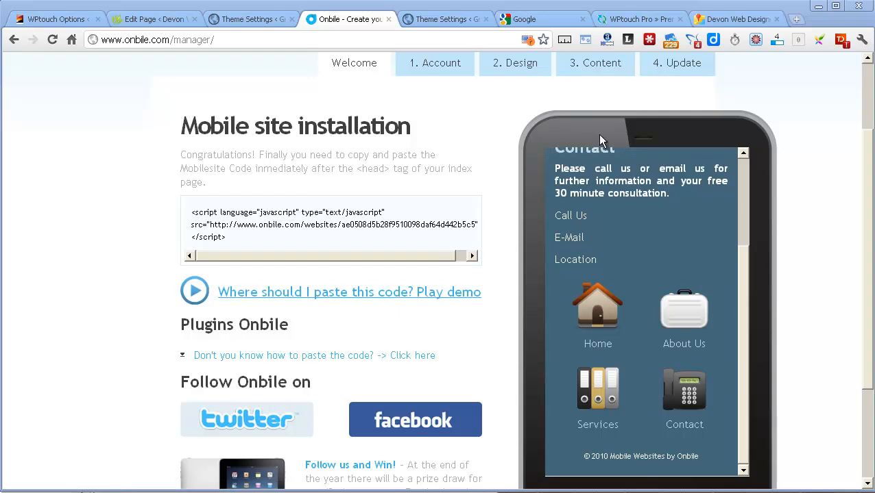
# On the Design step, apply the RSS Blog template from the carousel.
pyautogui.click(514, 62)
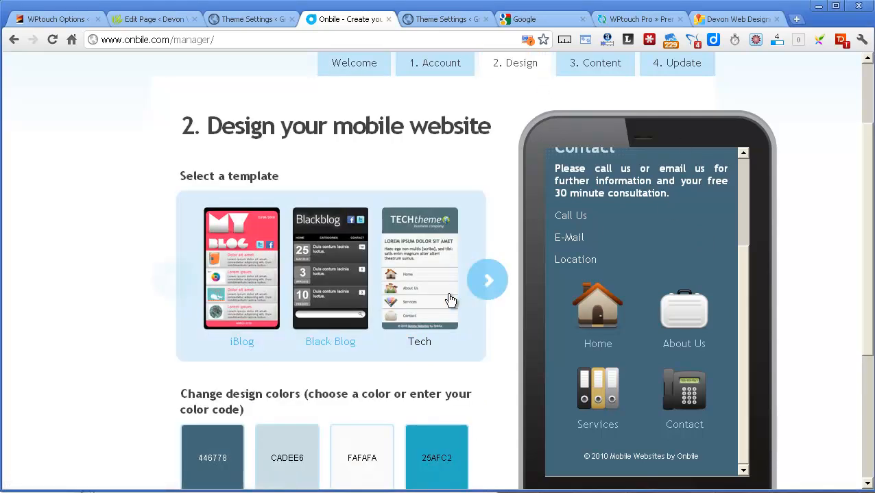
pyautogui.moveTo(131, 161)
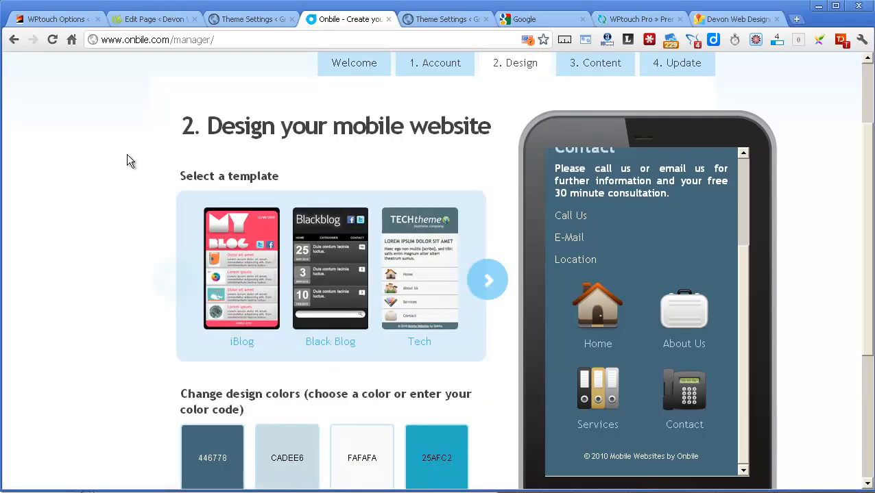
pyautogui.moveTo(111, 255)
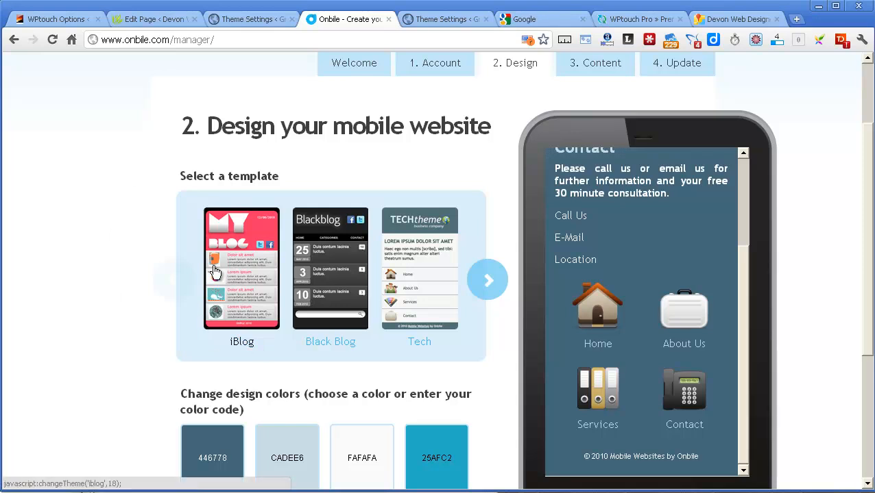
pyautogui.moveTo(277, 256)
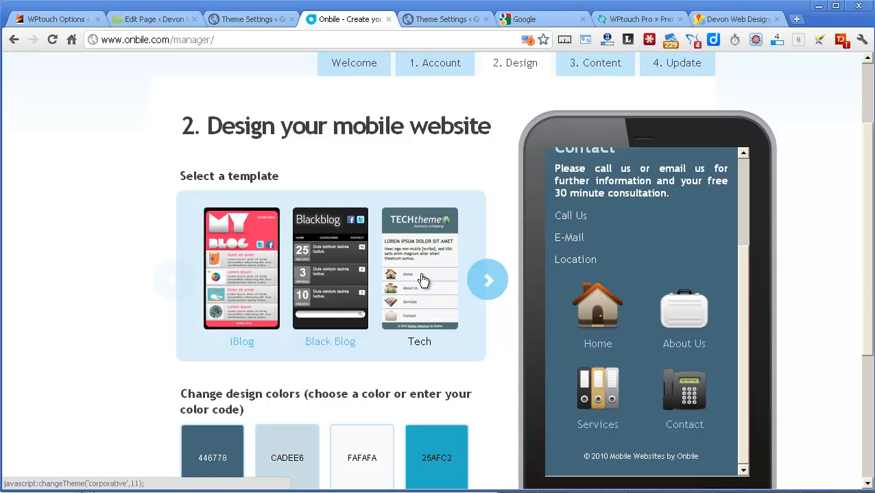
pyautogui.moveTo(427, 310)
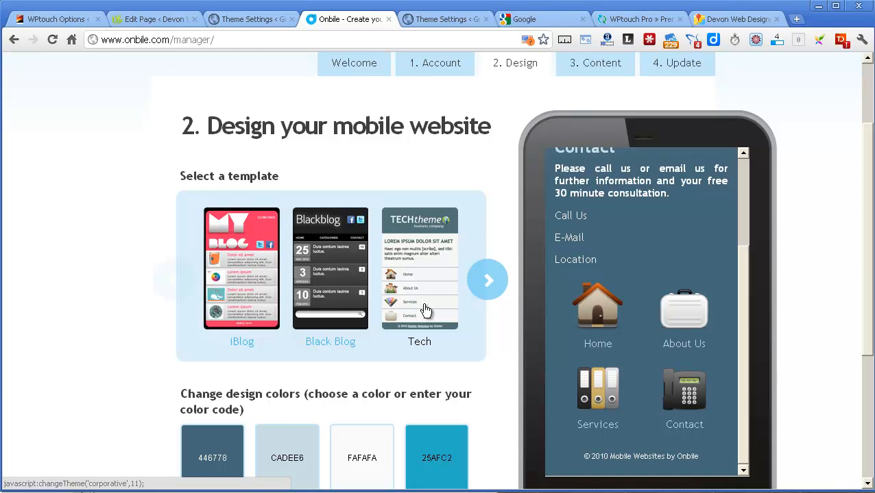
pyautogui.click(171, 280)
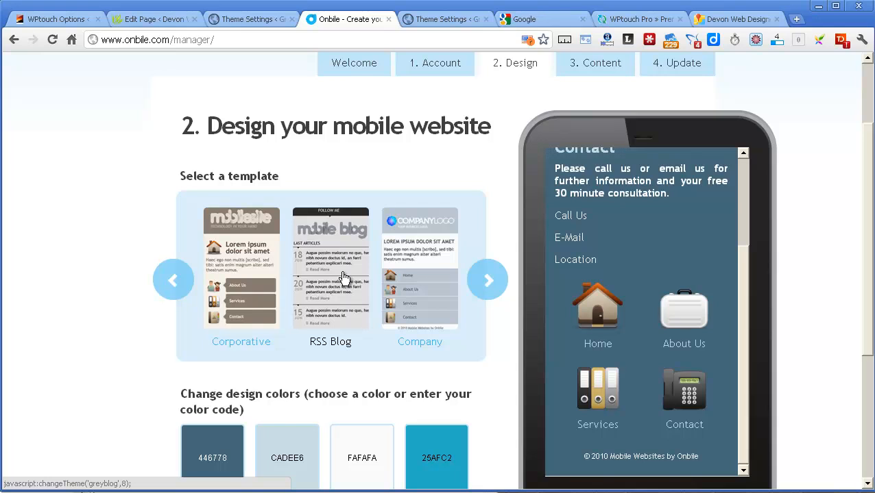
pyautogui.click(330, 267)
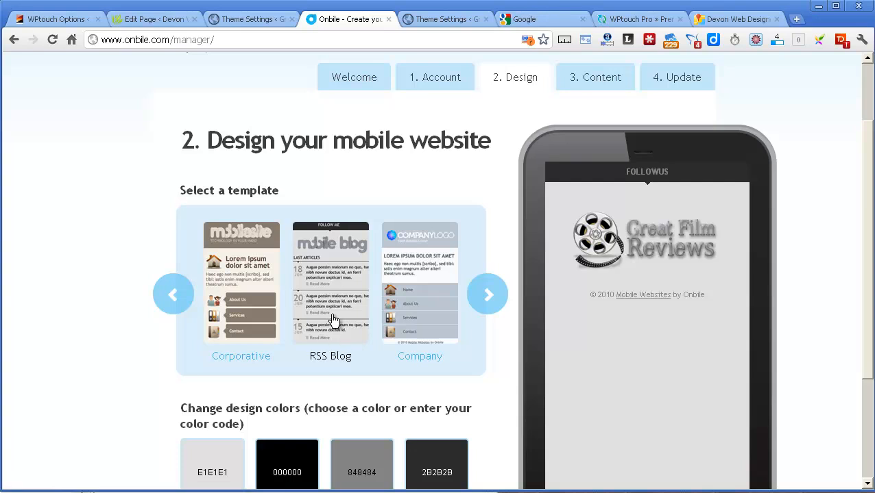
pyautogui.moveTo(341, 278)
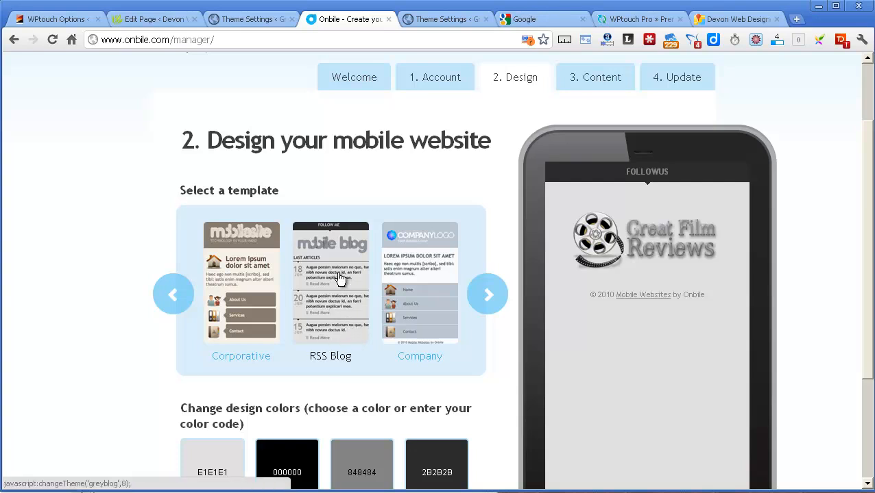
pyautogui.scroll(-3)
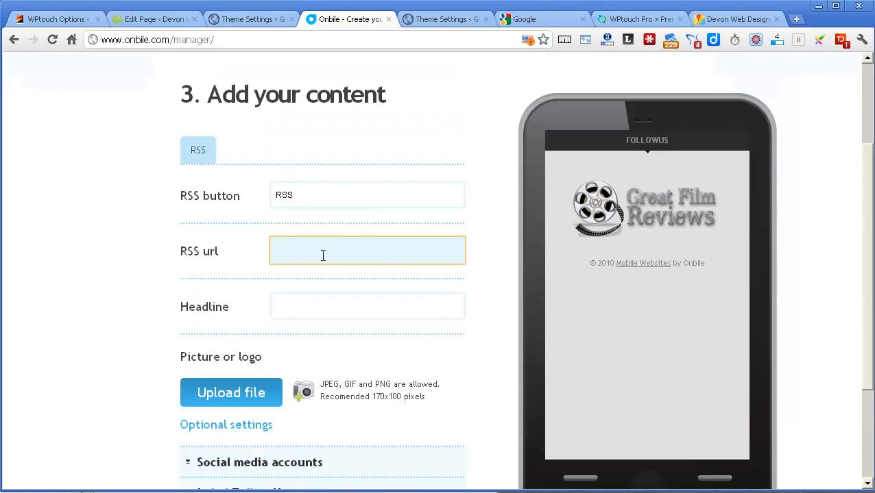
pyautogui.write('http://')
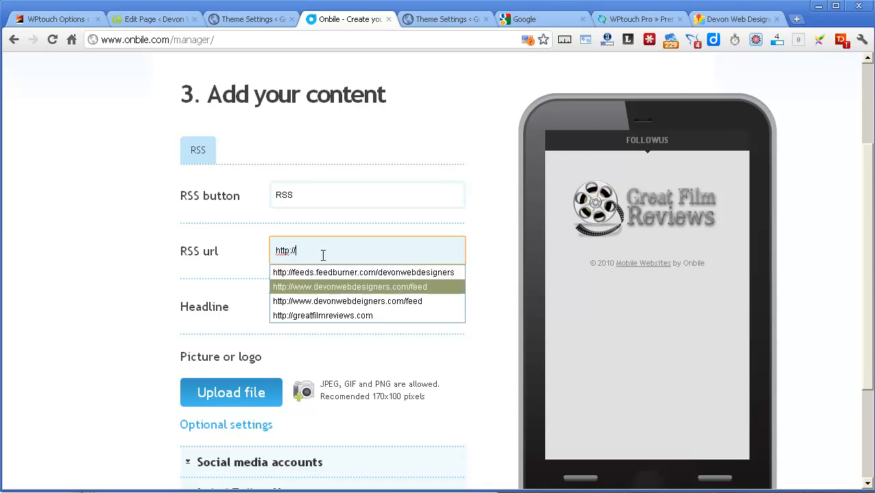
pyautogui.click(323, 315)
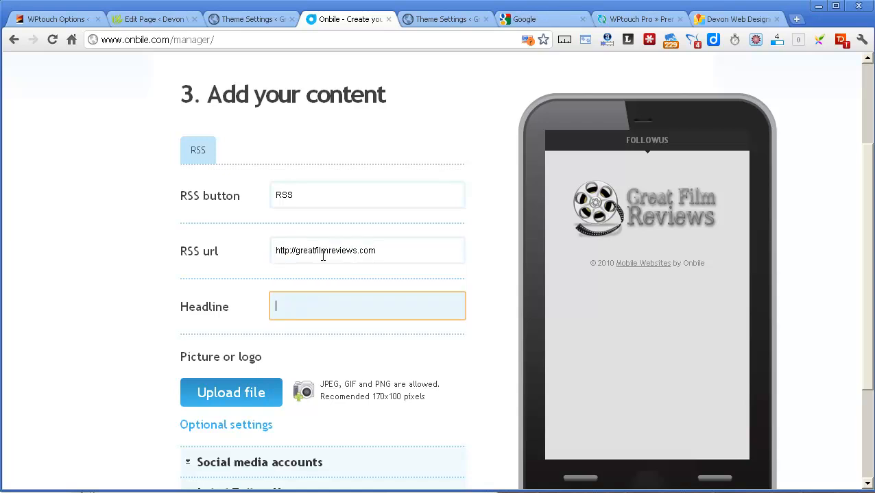
pyautogui.click(367, 250)
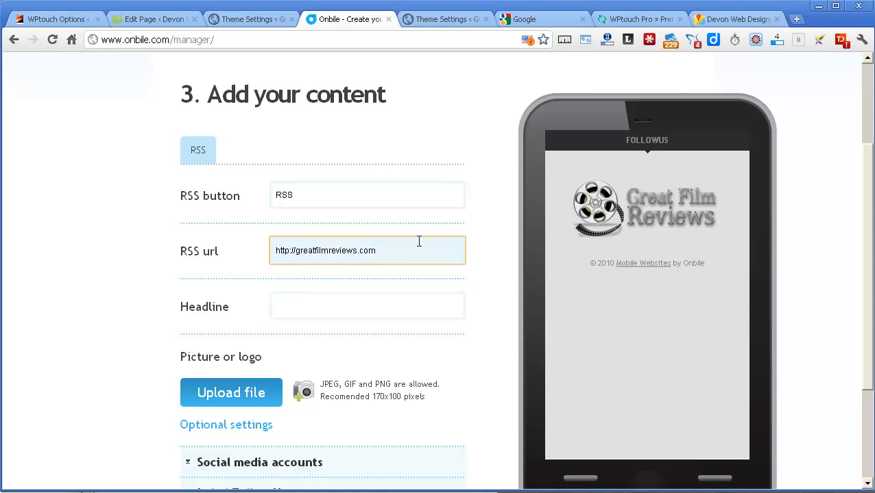
pyautogui.write('/feed')
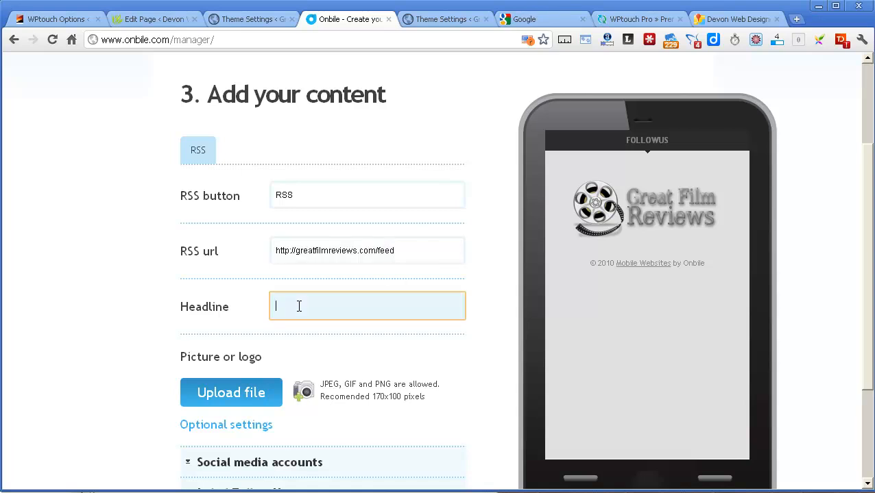
# Set the headline to 'Really Great Film Reviews'.
pyautogui.write('Grea')
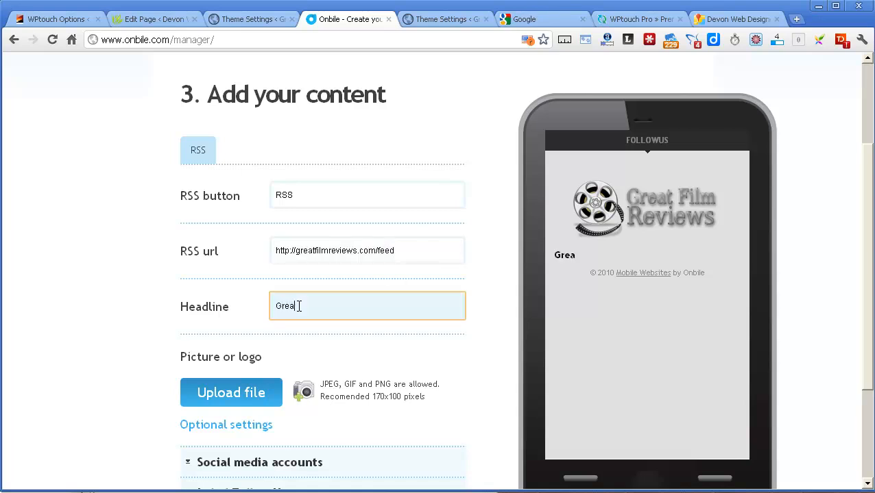
pyautogui.write('Really Great Film Reviews')
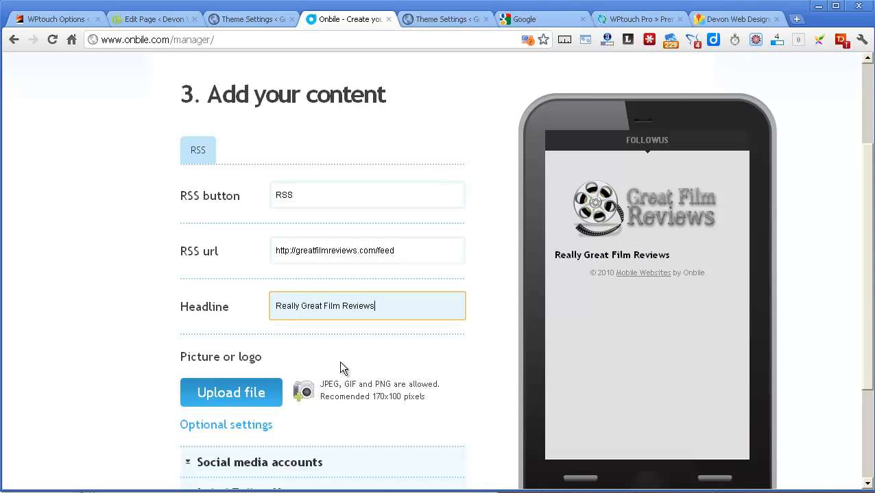
pyautogui.moveTo(647, 205)
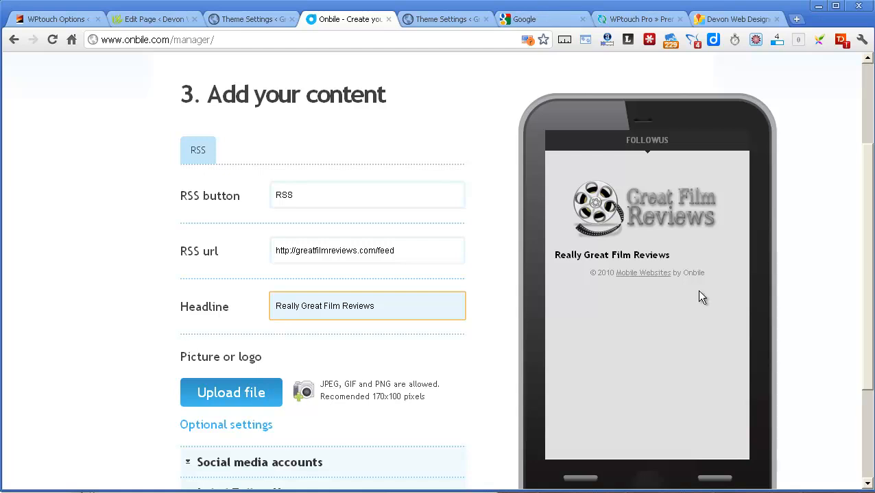
# Add twitter.com/lizzyjam under social accounts and set the follow label to 'FOLLOW US!'.
pyautogui.scroll(-3)
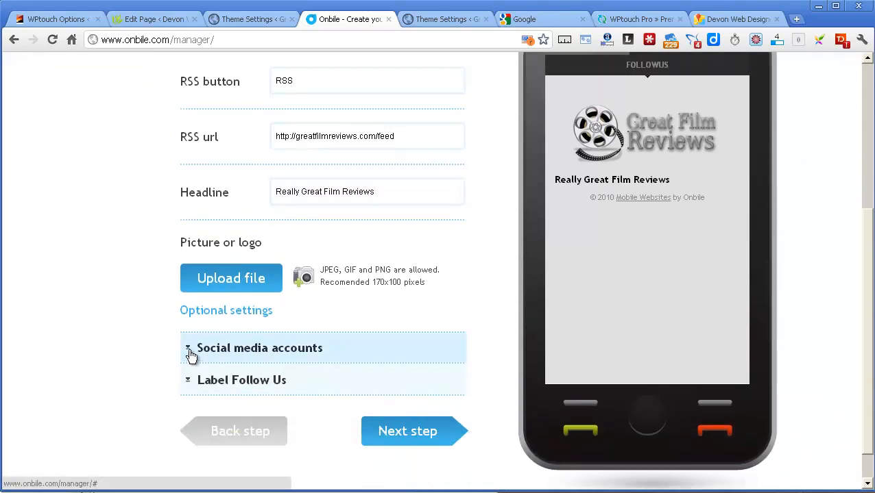
pyautogui.click(259, 348)
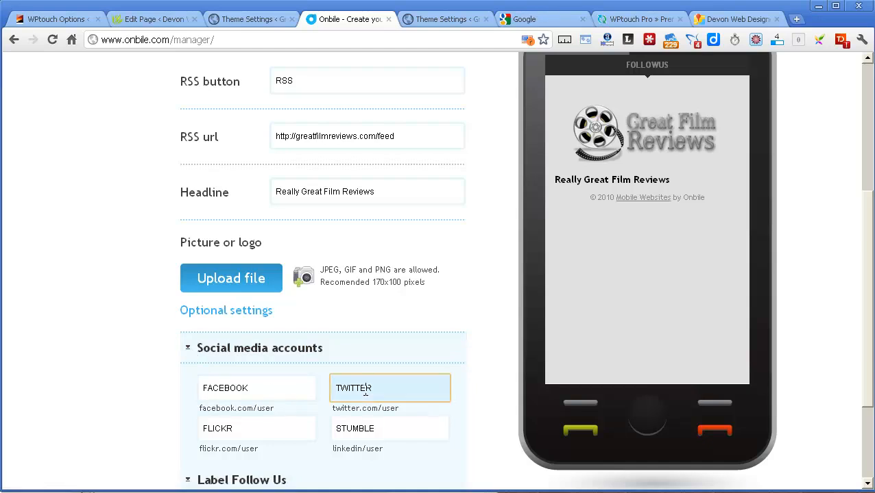
pyautogui.moveTo(277, 423)
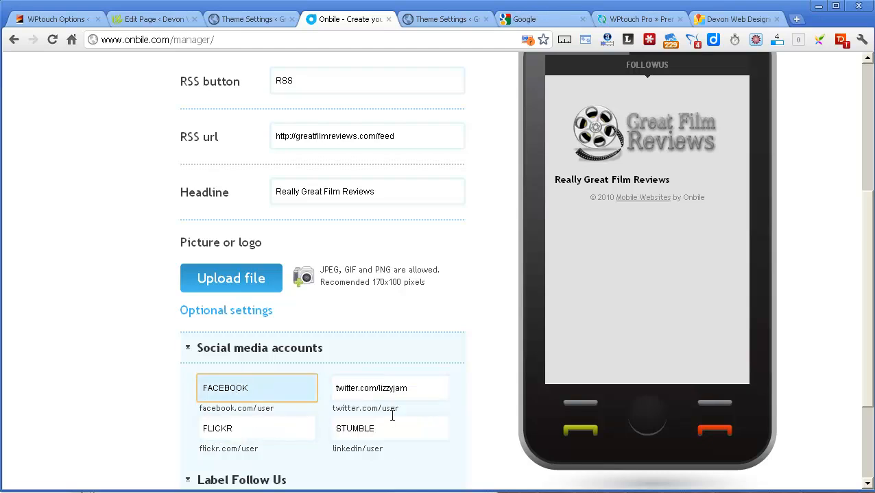
pyautogui.scroll(-3)
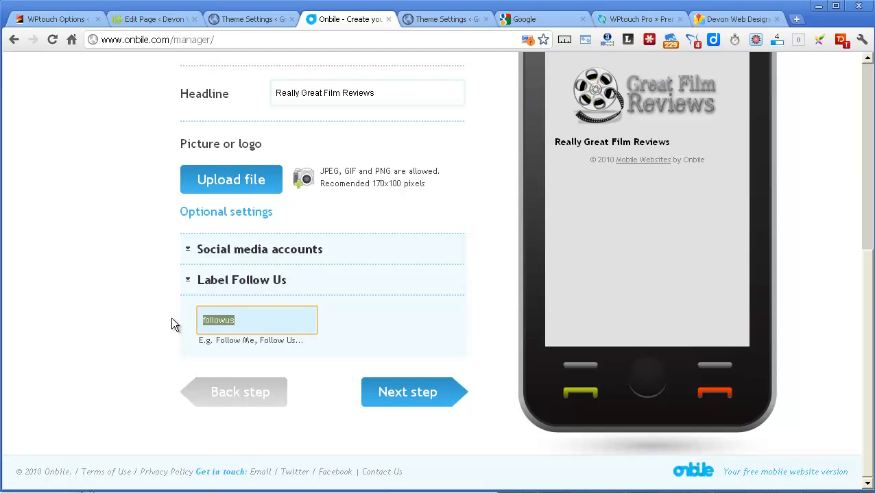
pyautogui.write('FOLLOW US!')
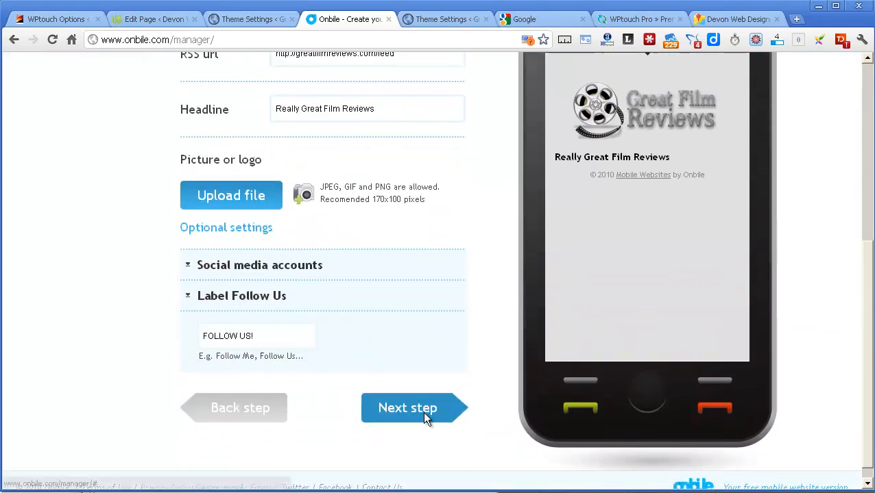
pyautogui.click(407, 408)
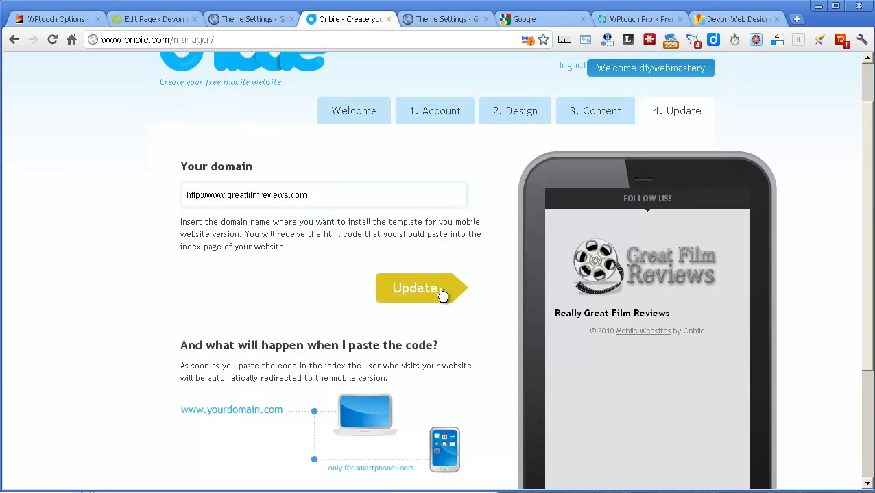
pyautogui.click(420, 288)
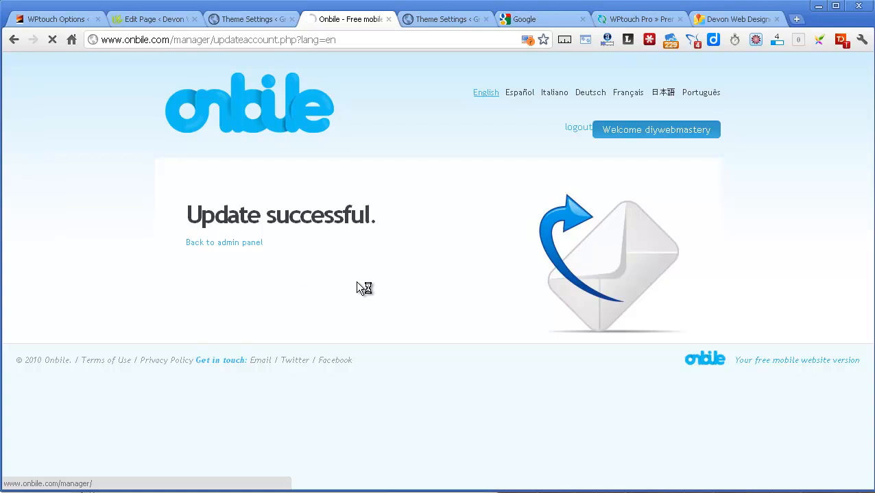
pyautogui.click(224, 243)
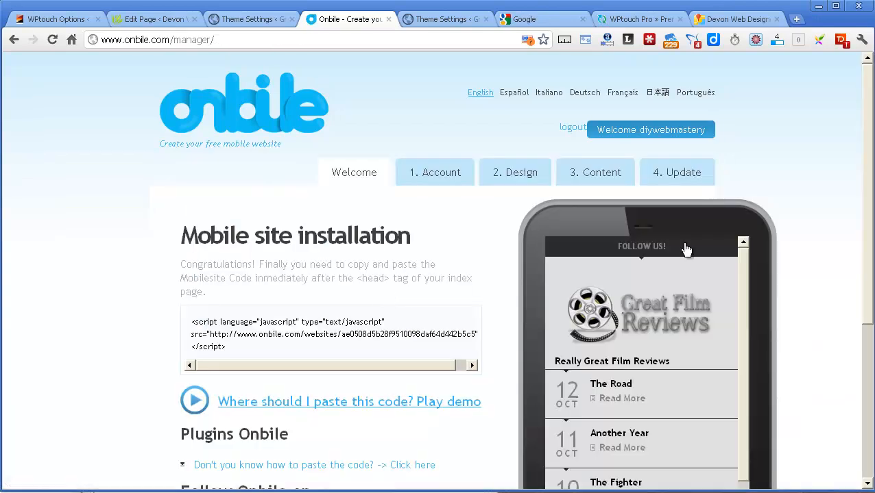
pyautogui.scroll(-3)
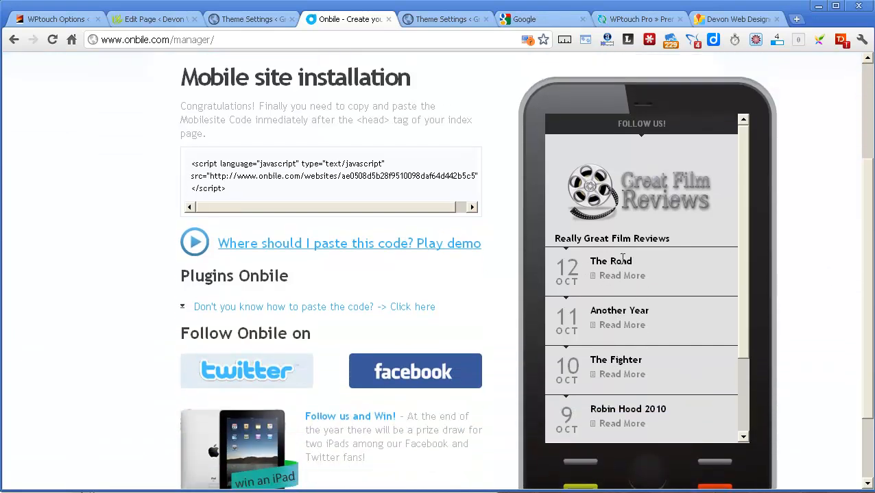
pyautogui.moveTo(594, 428)
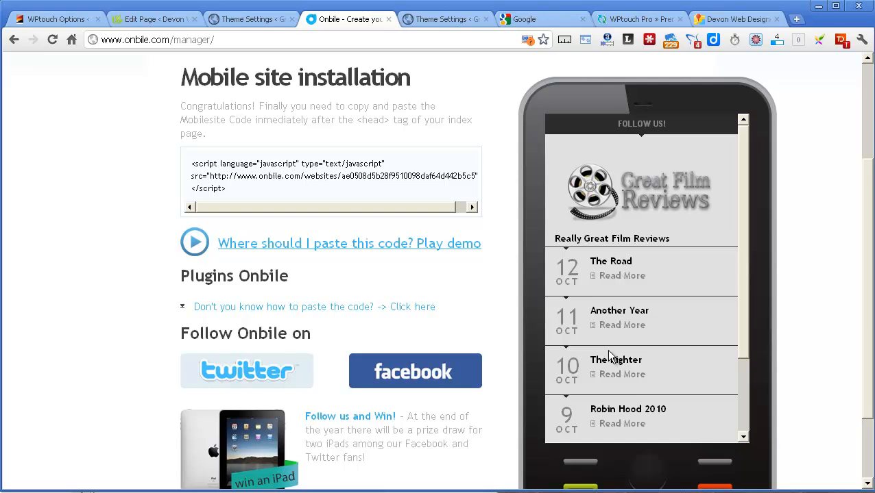
pyautogui.scroll(-3)
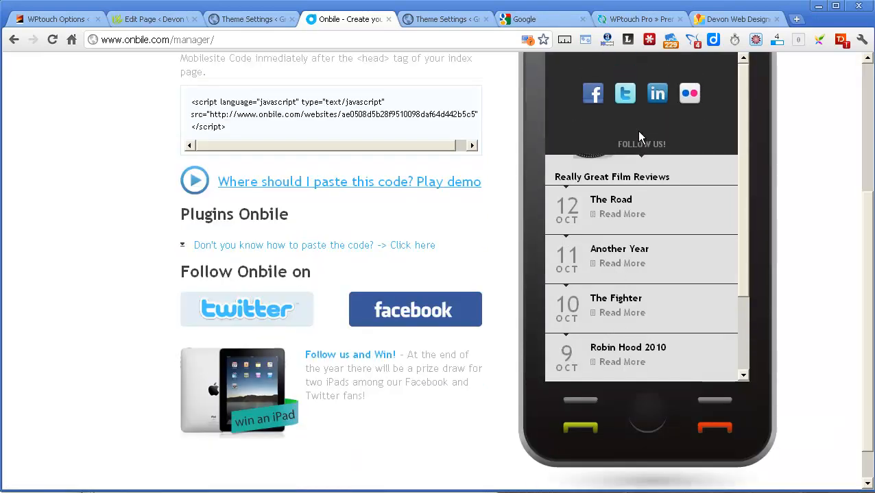
pyautogui.scroll(-3)
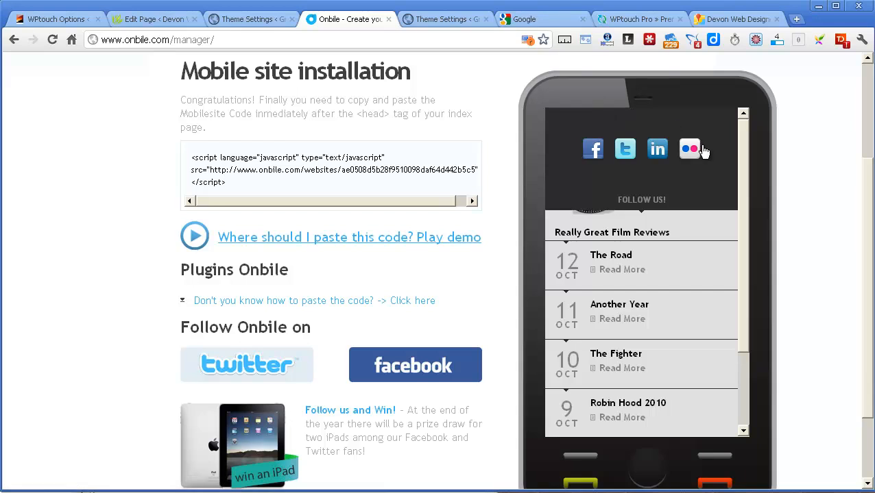
pyautogui.moveTo(612, 161)
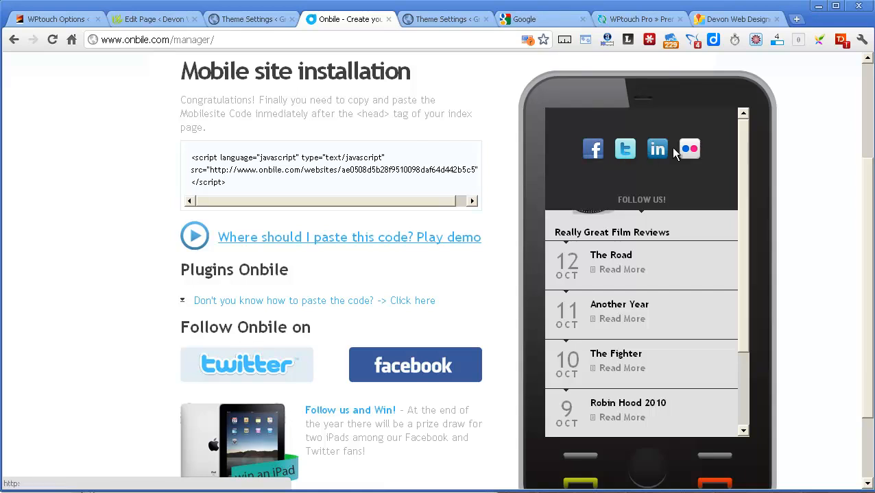
pyautogui.scroll(-3)
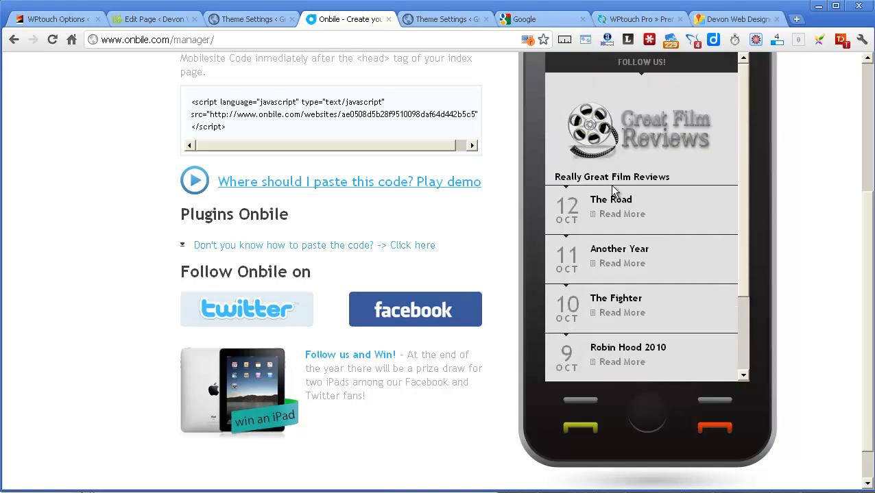
pyautogui.moveTo(613, 219)
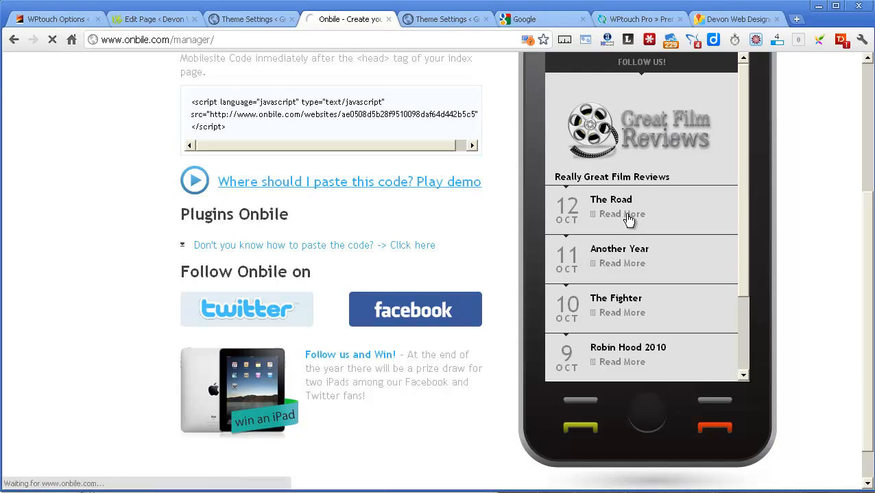
# Read through the full The Road review post in the phone preview.
pyautogui.click(621, 214)
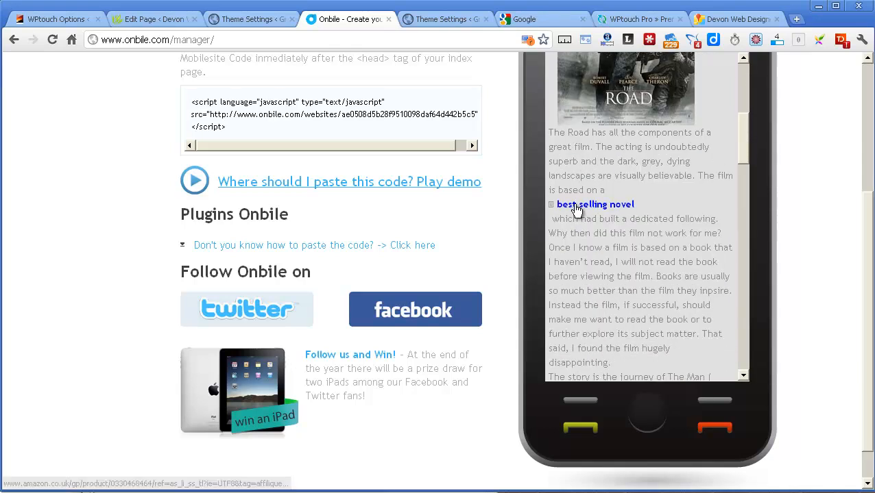
pyautogui.scroll(-3)
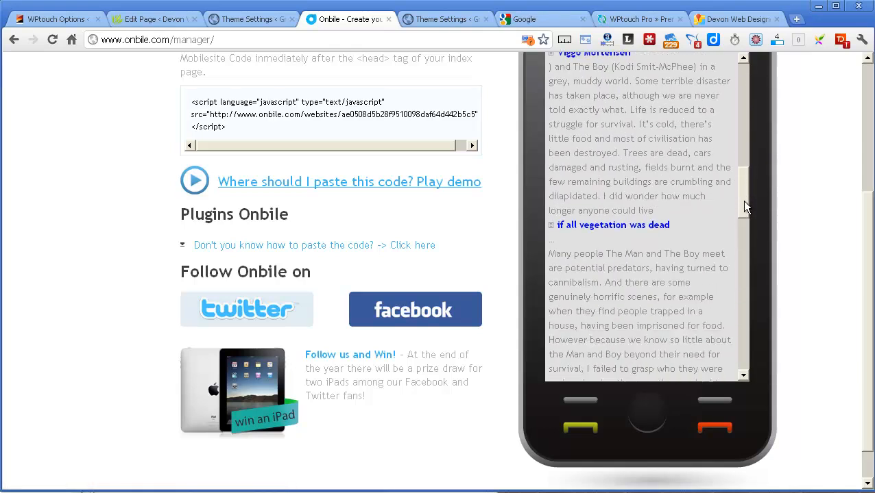
pyautogui.scroll(-3)
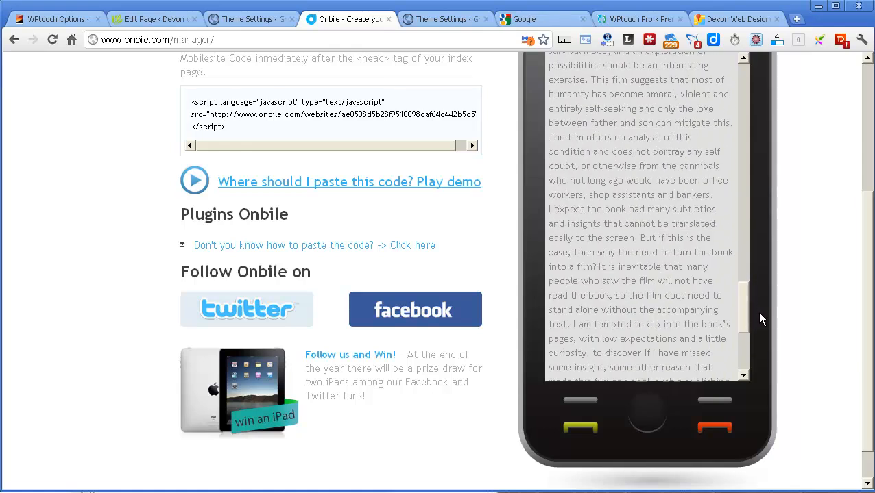
pyautogui.scroll(-3)
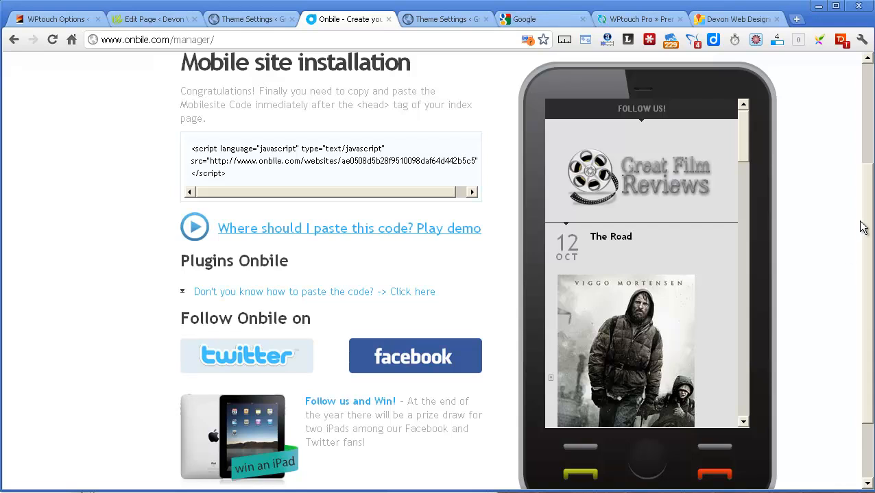
pyautogui.scroll(-3)
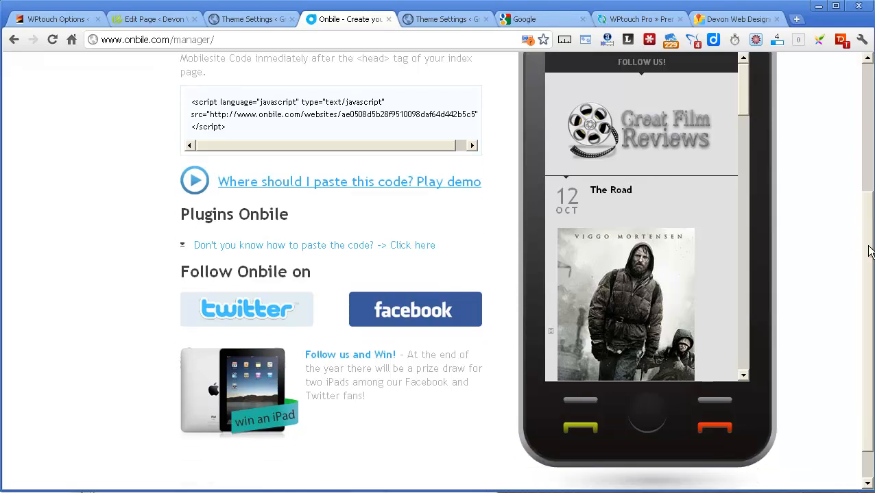